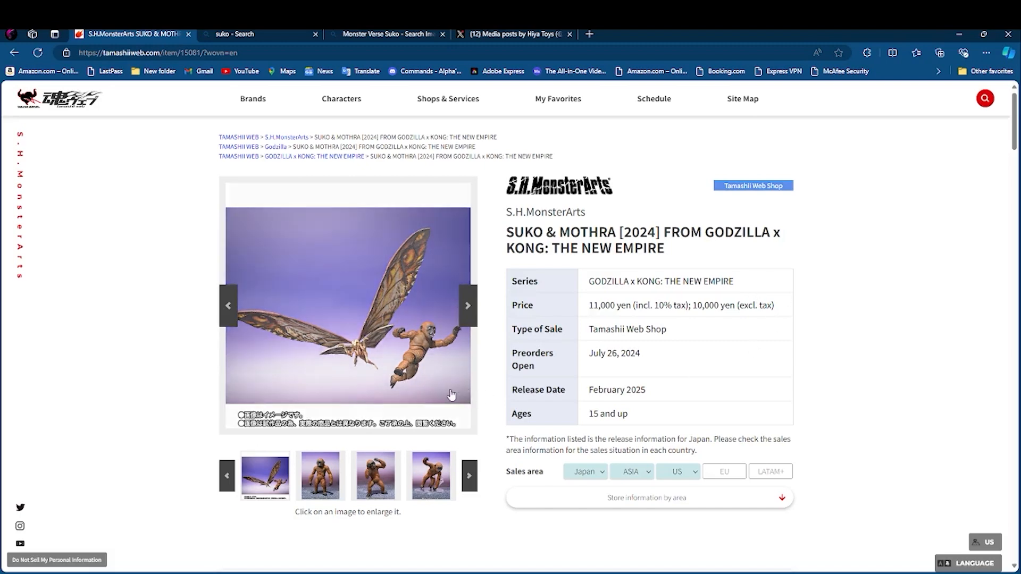
Enlarge the first product photo and page ahead to image 5, Mothra on its stand
{"action": "left_click", "coordinate": [347, 304]}
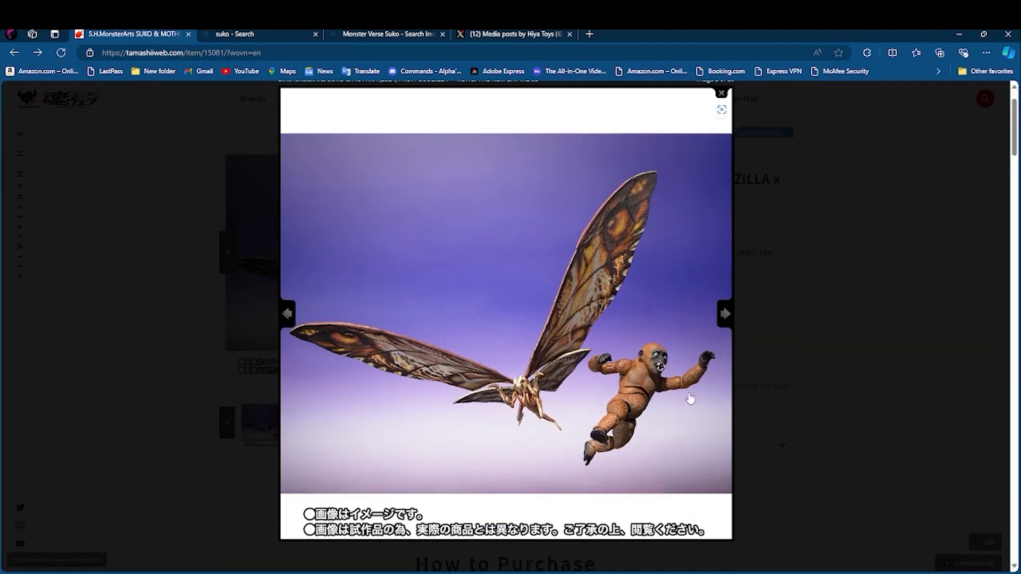
{"action": "mouse_move", "coordinate": [659, 386]}
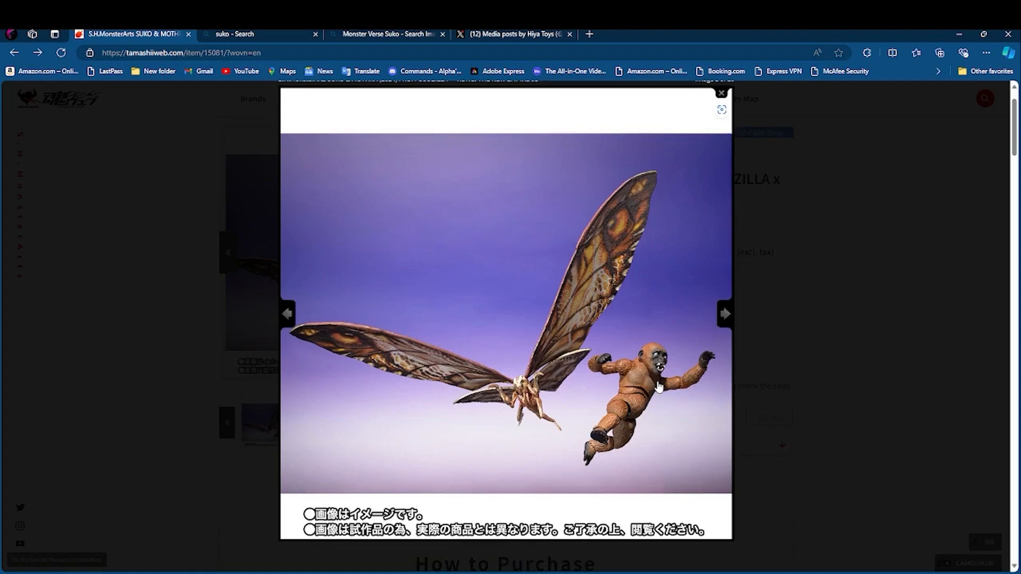
{"action": "mouse_move", "coordinate": [724, 319]}
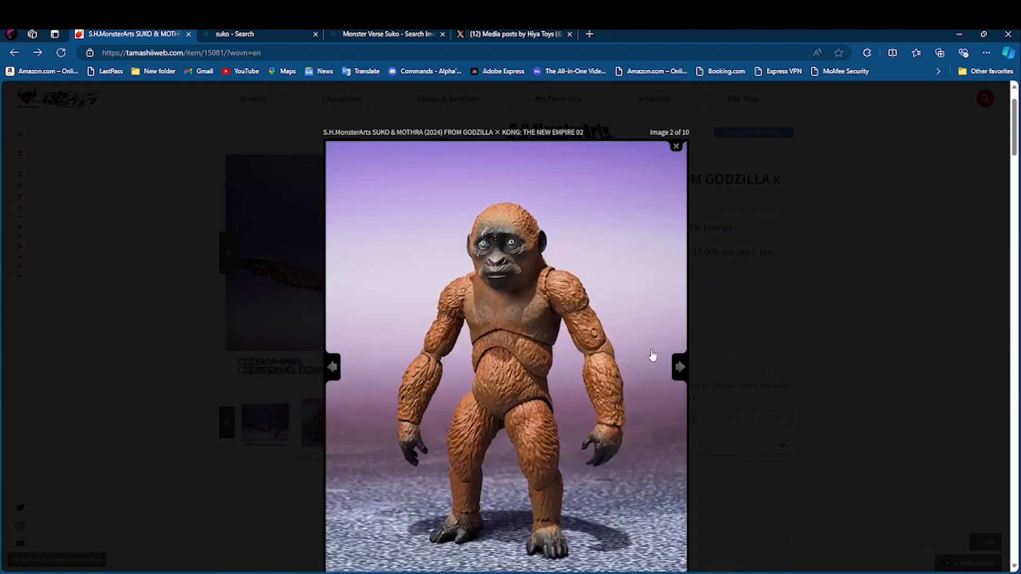
{"action": "mouse_move", "coordinate": [570, 452]}
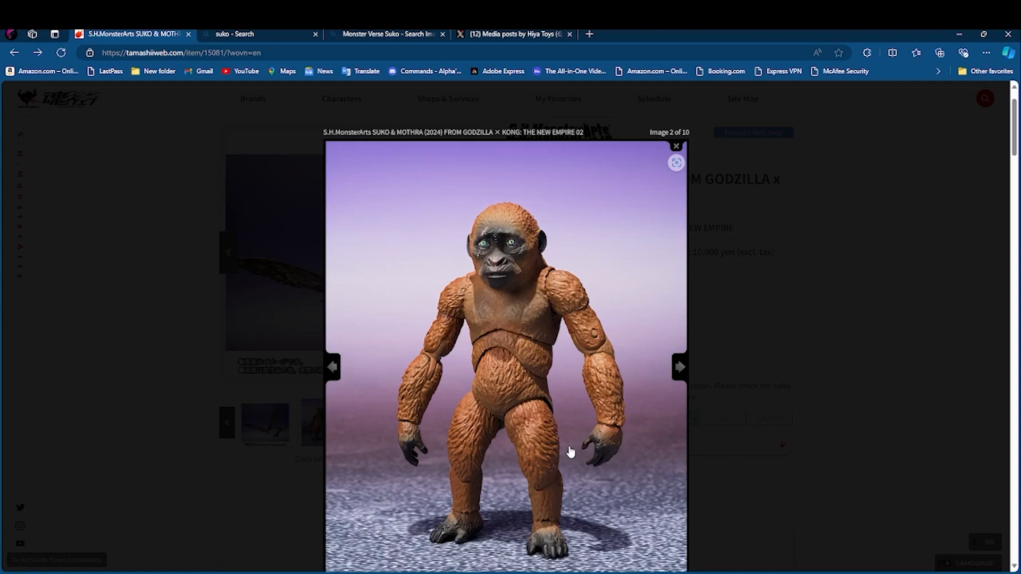
{"action": "mouse_move", "coordinate": [531, 226]}
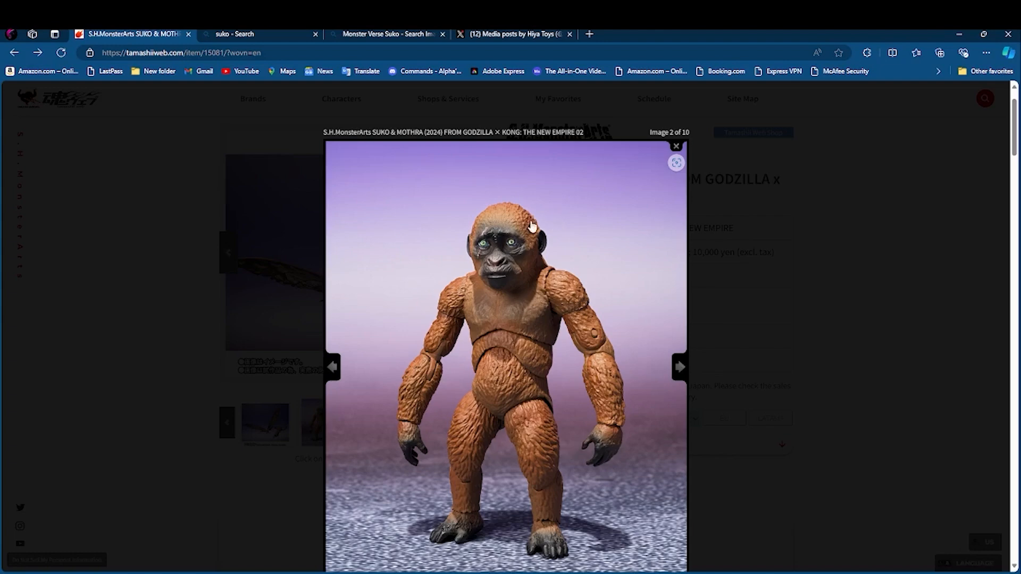
{"action": "mouse_move", "coordinate": [472, 259]}
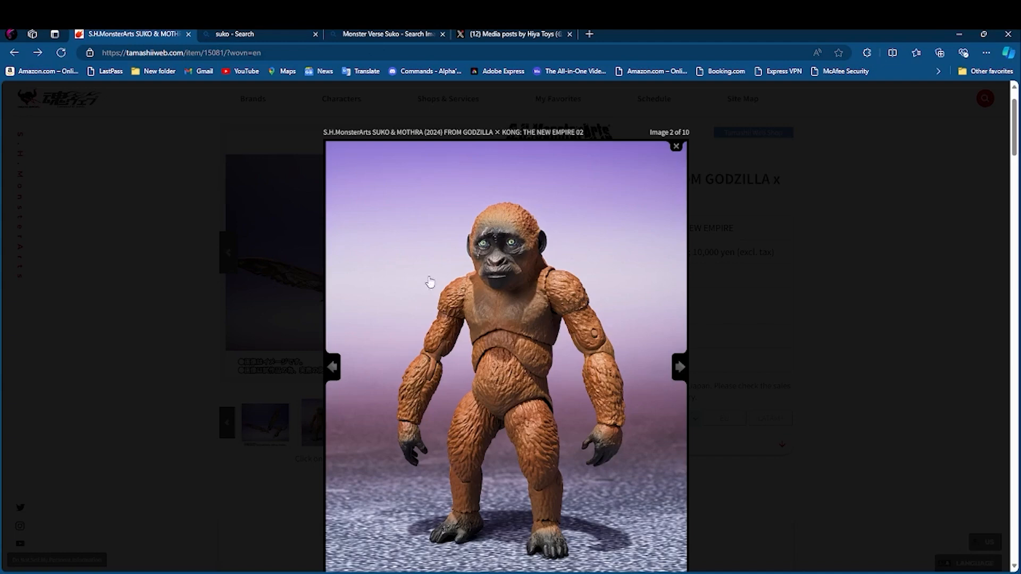
{"action": "mouse_move", "coordinate": [571, 310]}
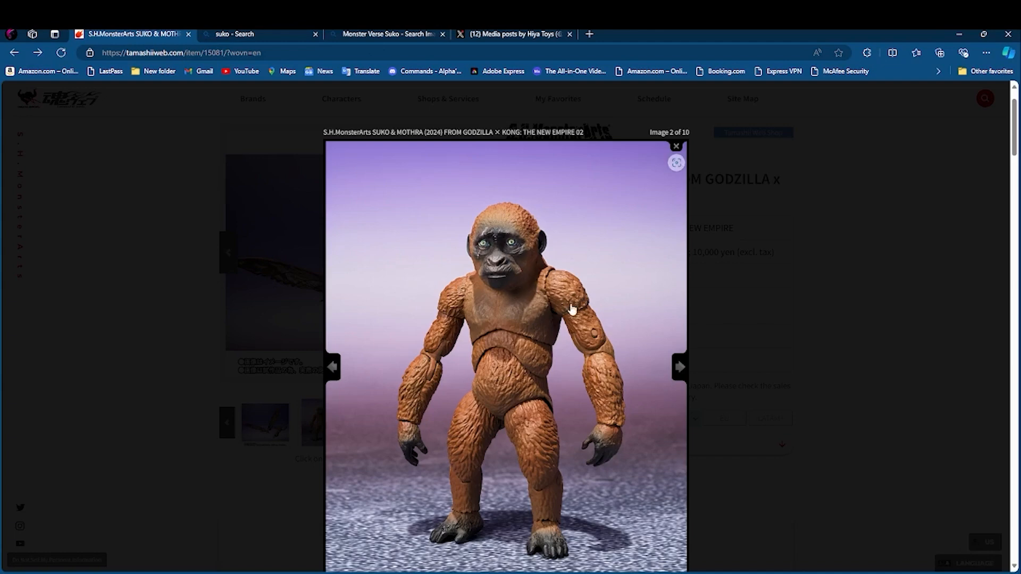
{"action": "mouse_move", "coordinate": [678, 366]}
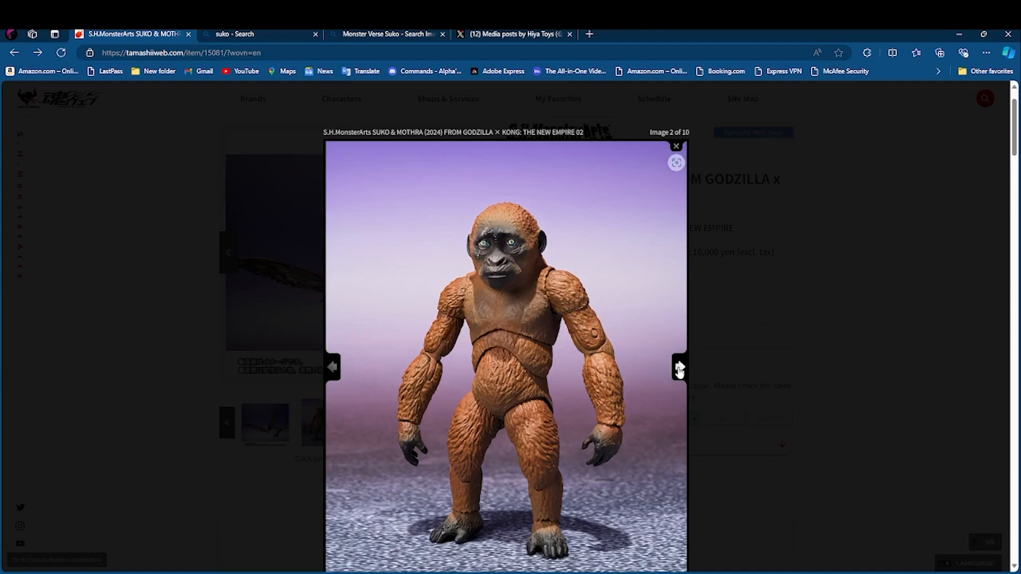
{"action": "mouse_move", "coordinate": [537, 288]}
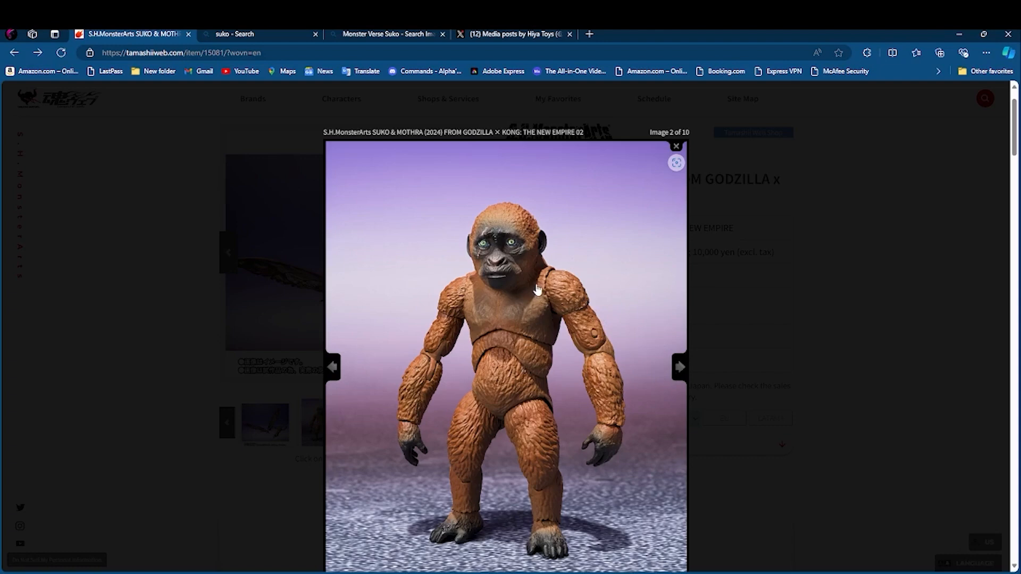
{"action": "mouse_move", "coordinate": [514, 358]}
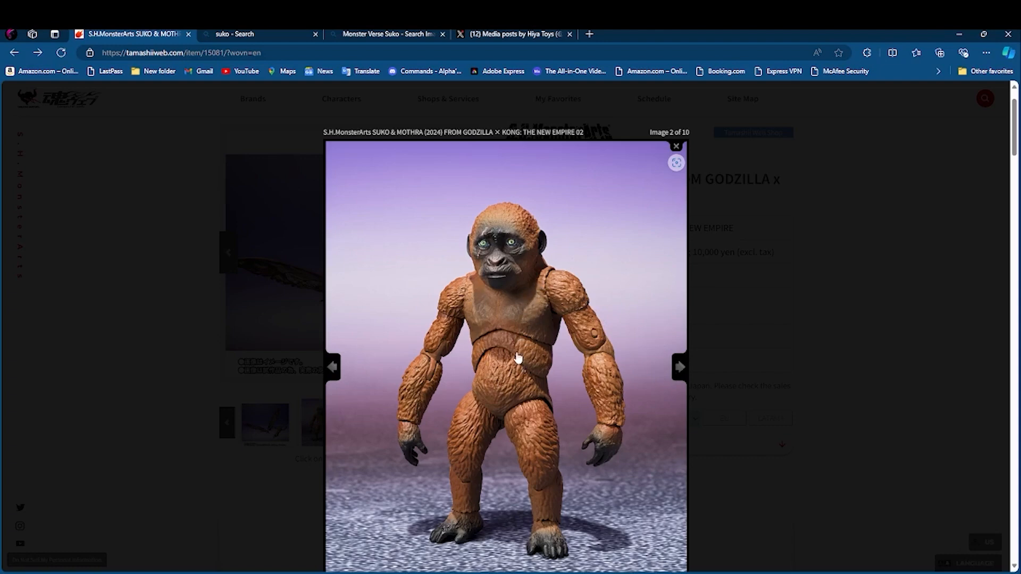
{"action": "mouse_move", "coordinate": [517, 355]}
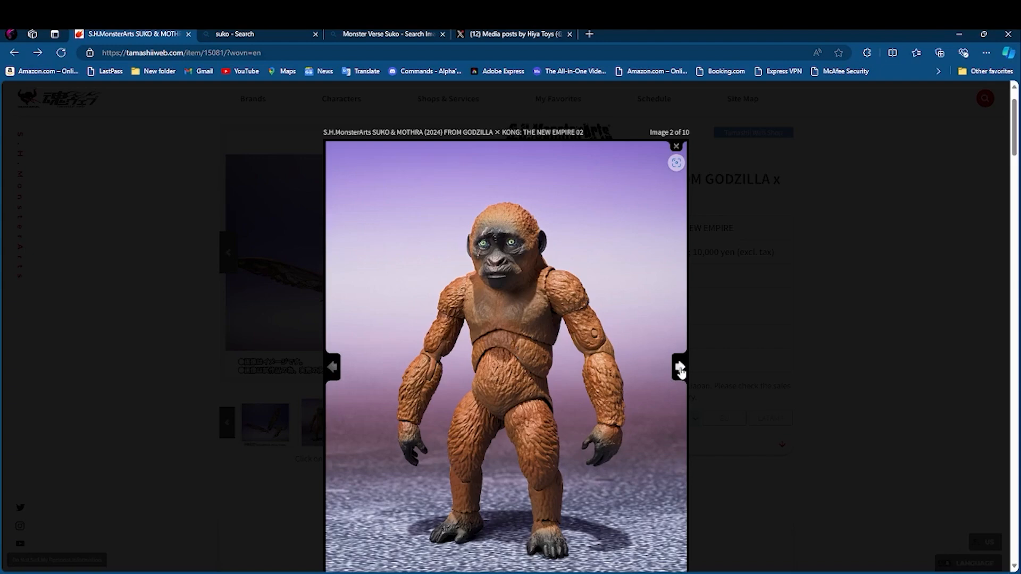
{"action": "left_click", "coordinate": [679, 366]}
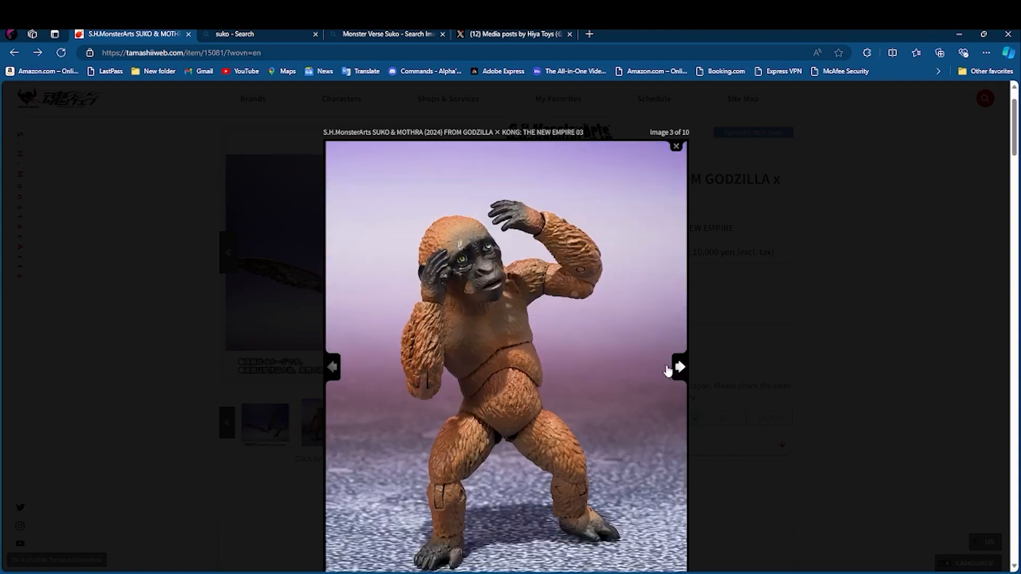
{"action": "mouse_move", "coordinate": [475, 290]}
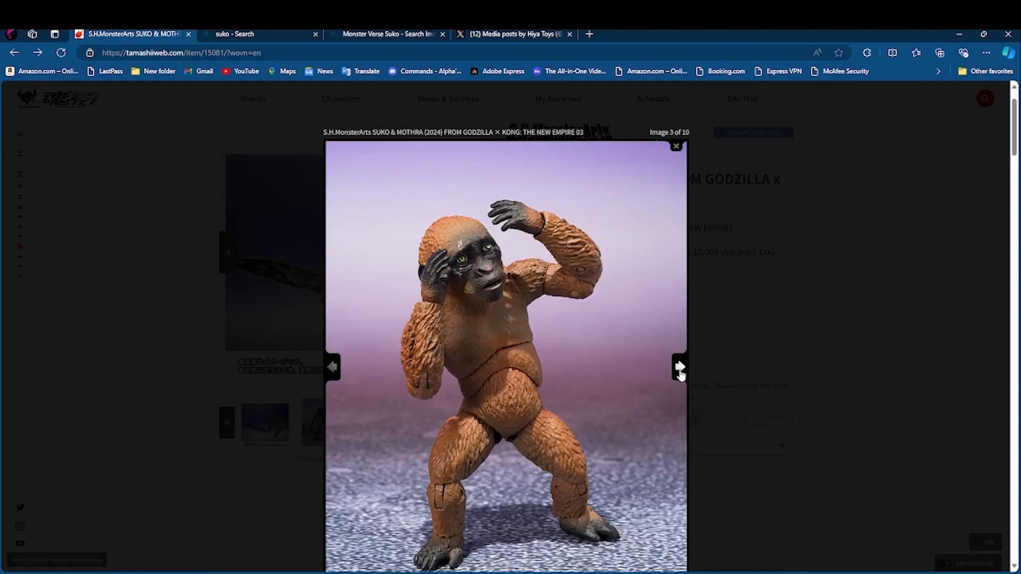
{"action": "left_click", "coordinate": [678, 366]}
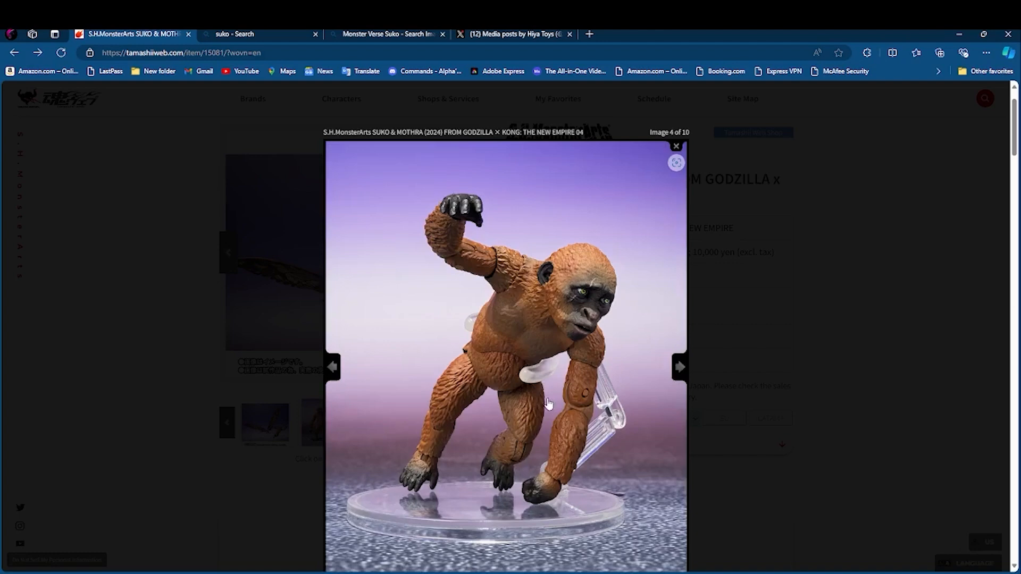
{"action": "mouse_move", "coordinate": [562, 395]}
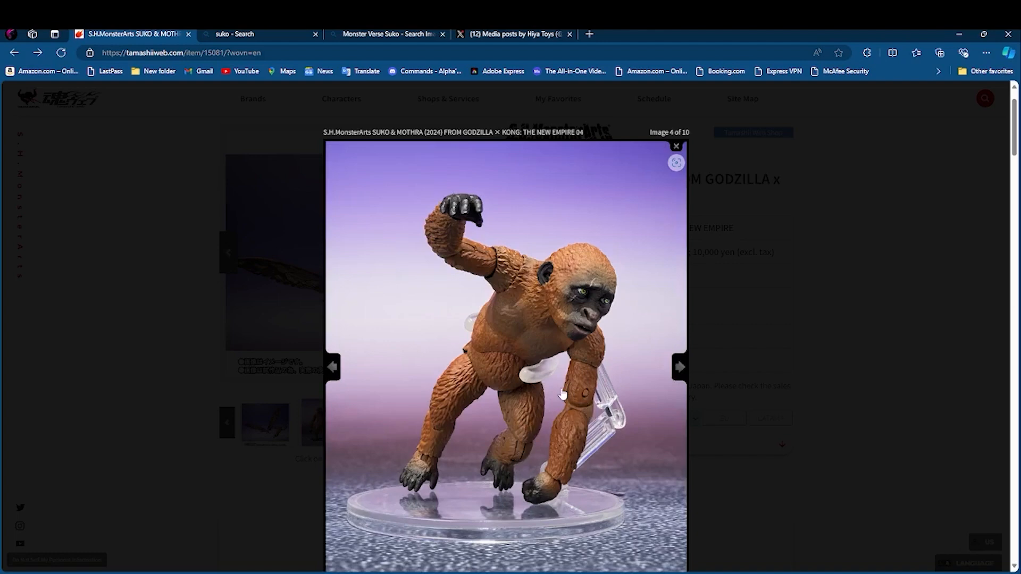
{"action": "left_click", "coordinate": [679, 368]}
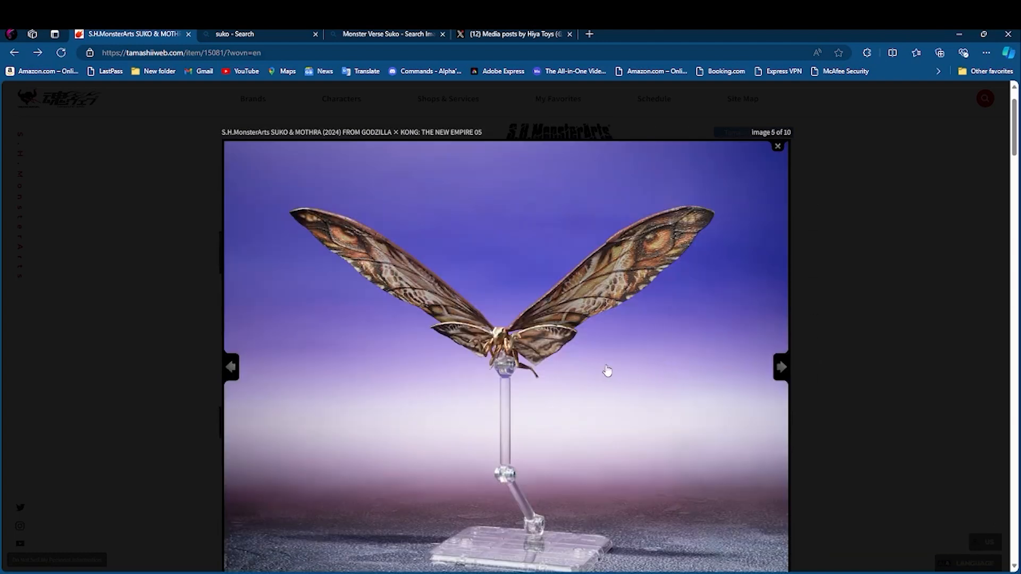
Page past Mothra's side view to the photo of Suko posed beside Kong
{"action": "scroll", "scroll_direction": "down", "scroll_amount": 3}
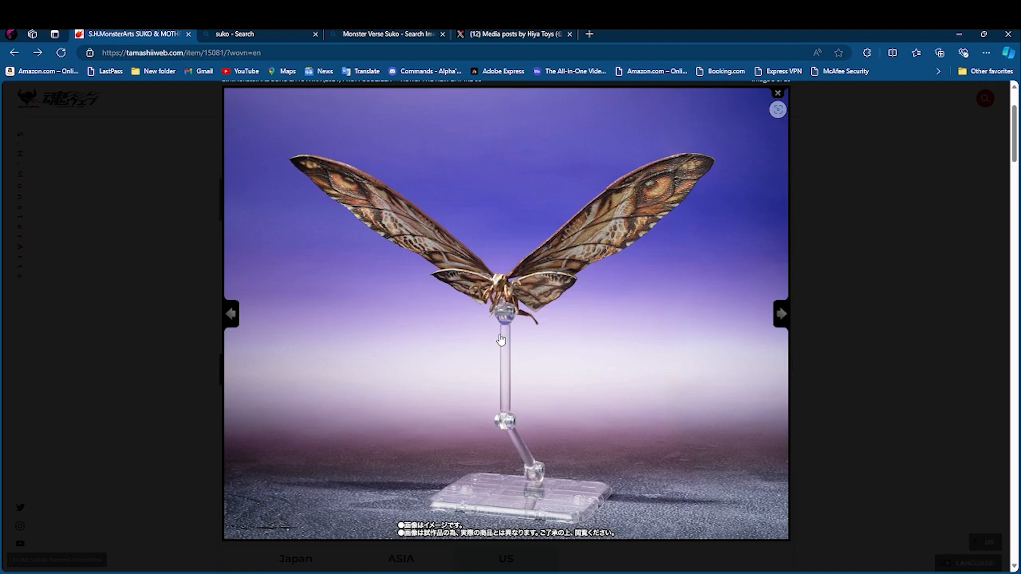
{"action": "mouse_move", "coordinate": [817, 315]}
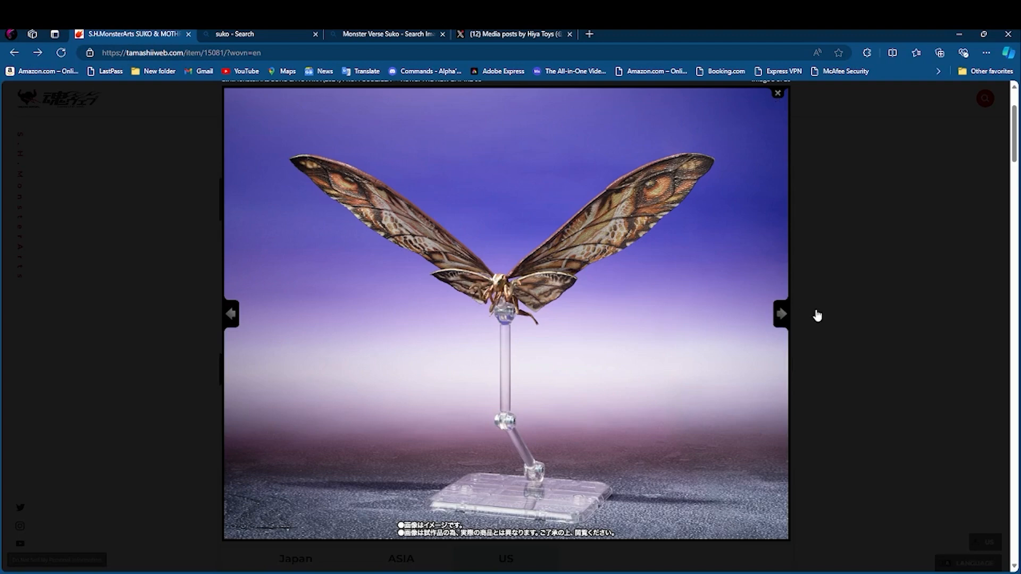
{"action": "left_click", "coordinate": [780, 313]}
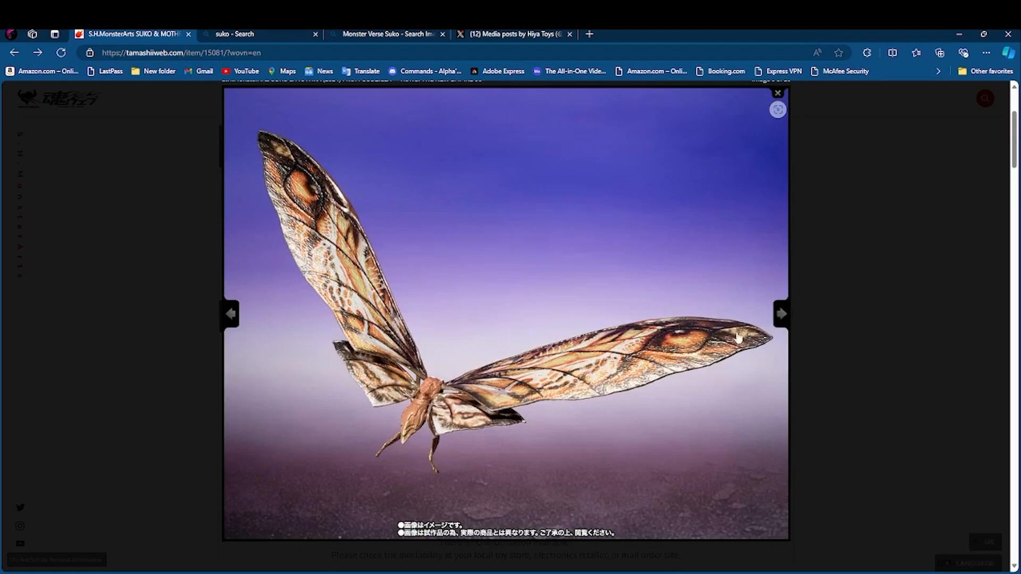
{"action": "mouse_move", "coordinate": [559, 467]}
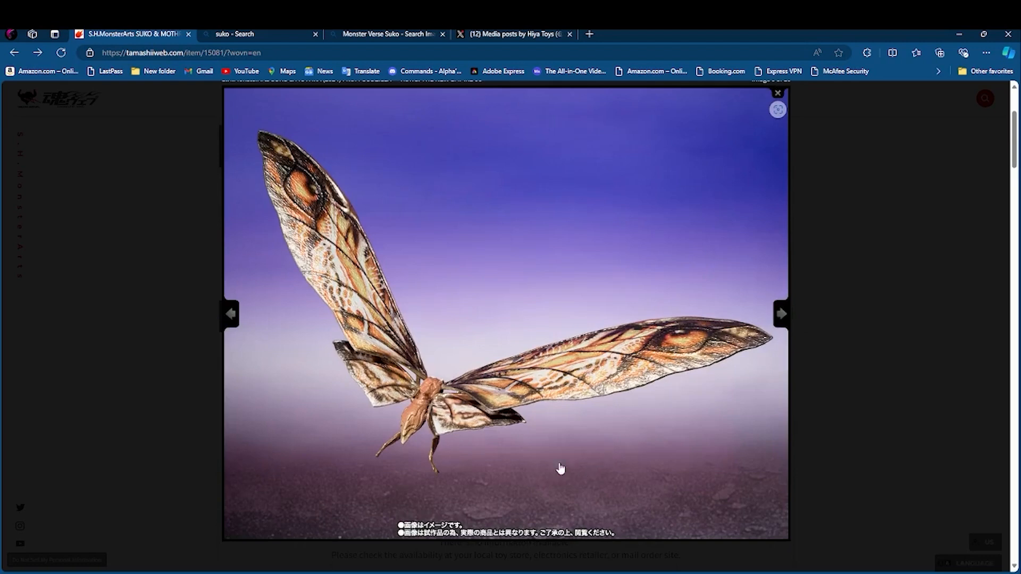
{"action": "left_click", "coordinate": [779, 313]}
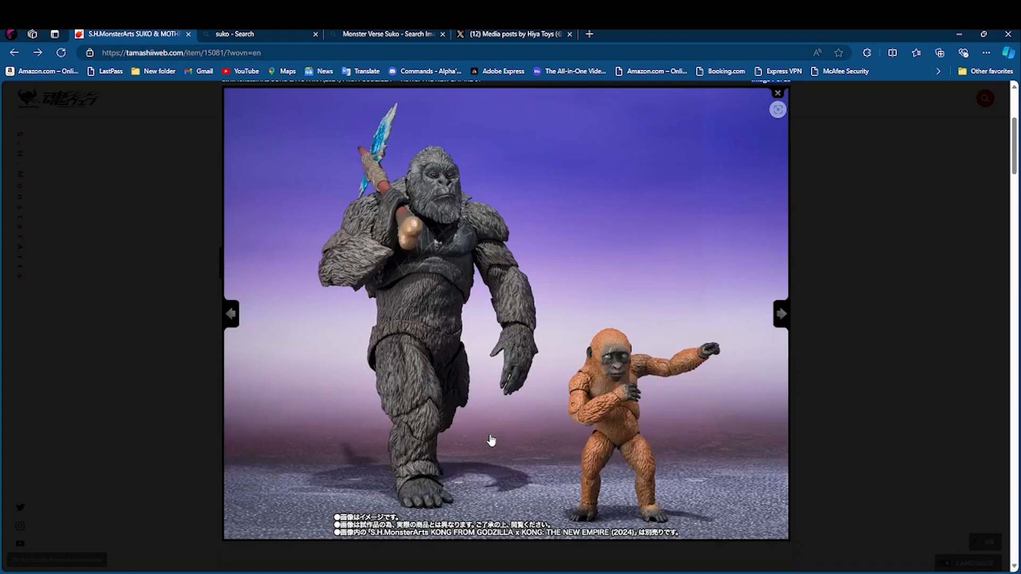
{"action": "mouse_move", "coordinate": [690, 495]}
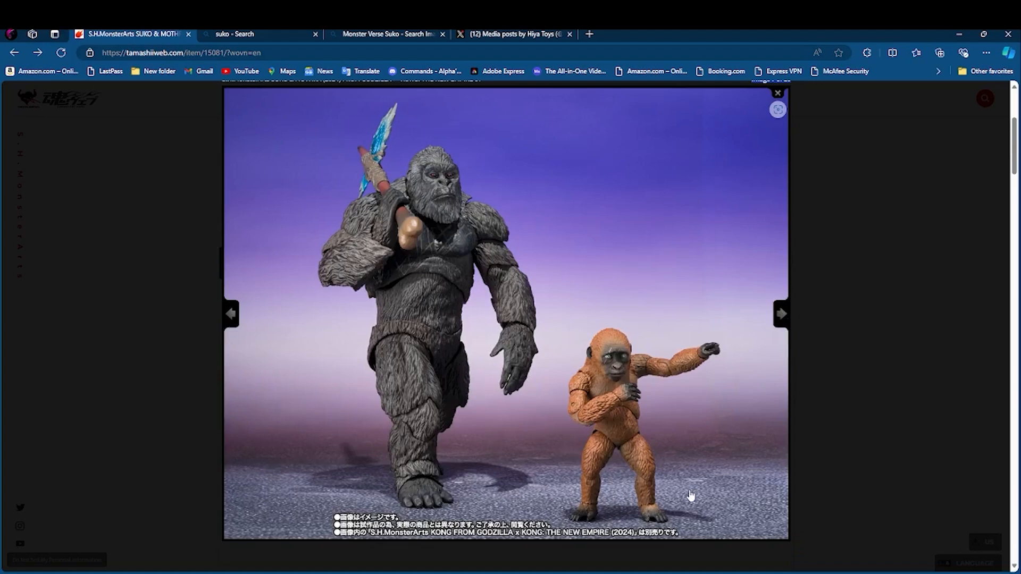
{"action": "mouse_move", "coordinate": [652, 334]}
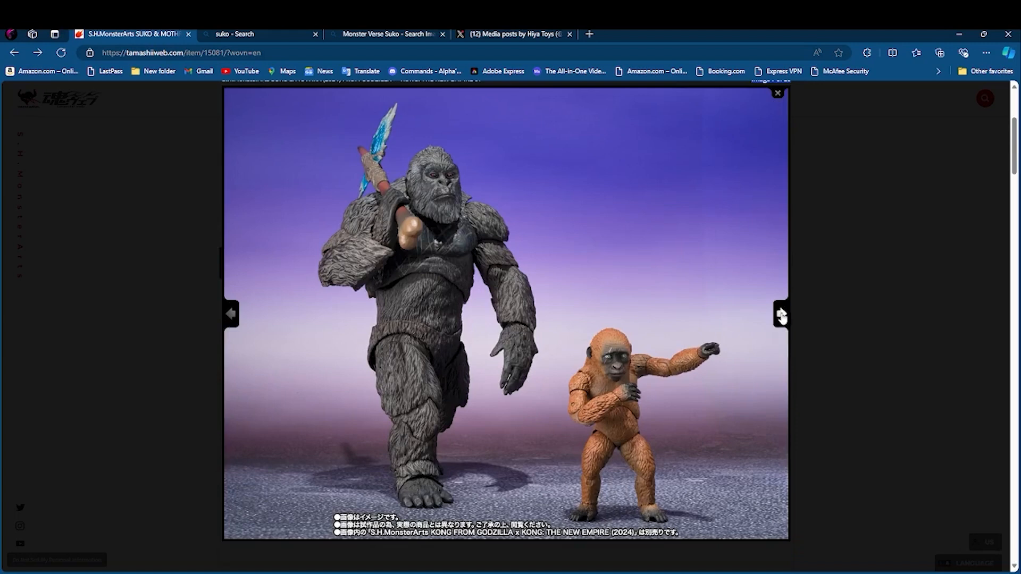
Step through two more enlarged photos, then close the gallery lightbox
{"action": "left_click", "coordinate": [780, 314]}
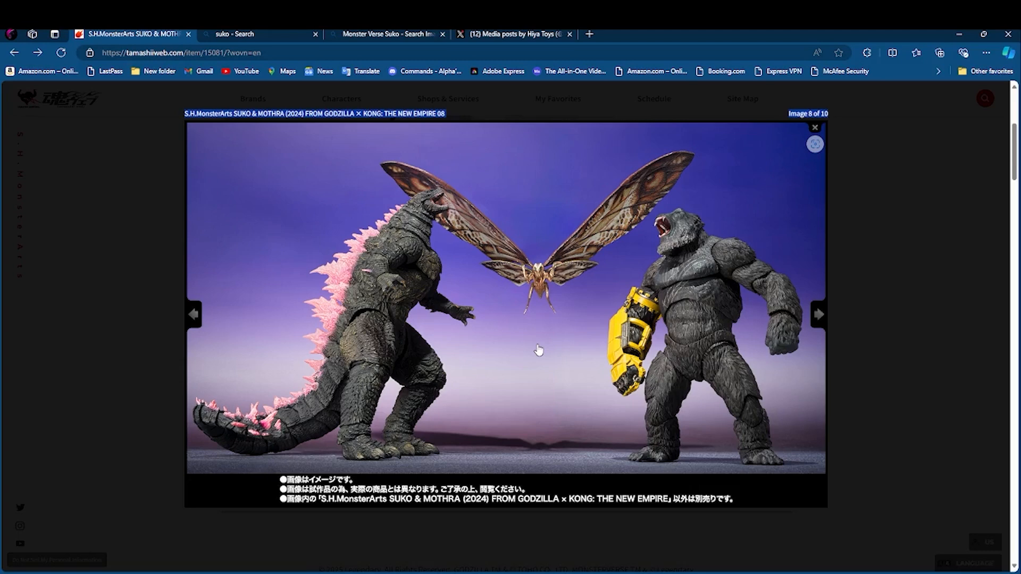
{"action": "mouse_move", "coordinate": [684, 224]}
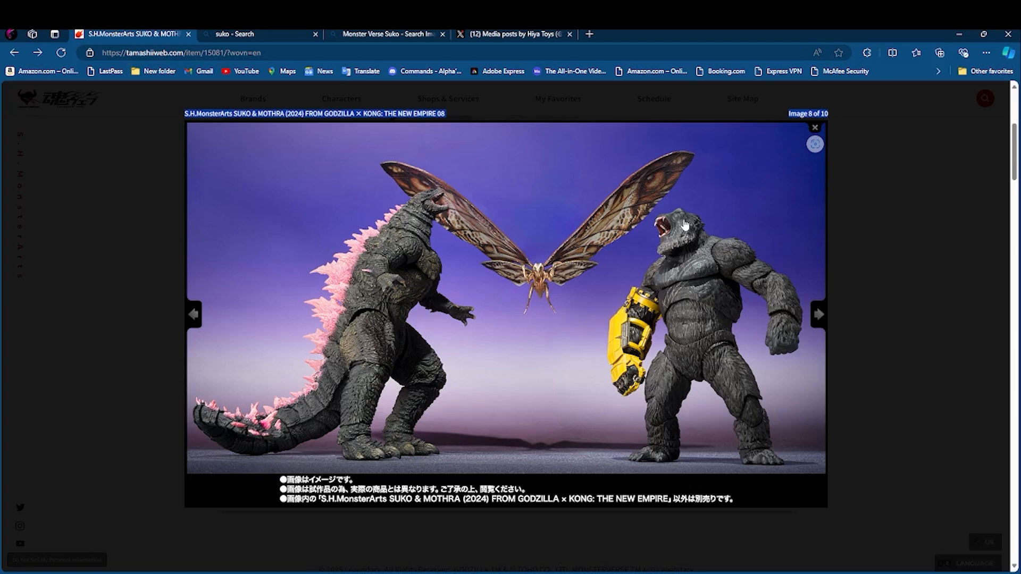
{"action": "left_click", "coordinate": [818, 314]}
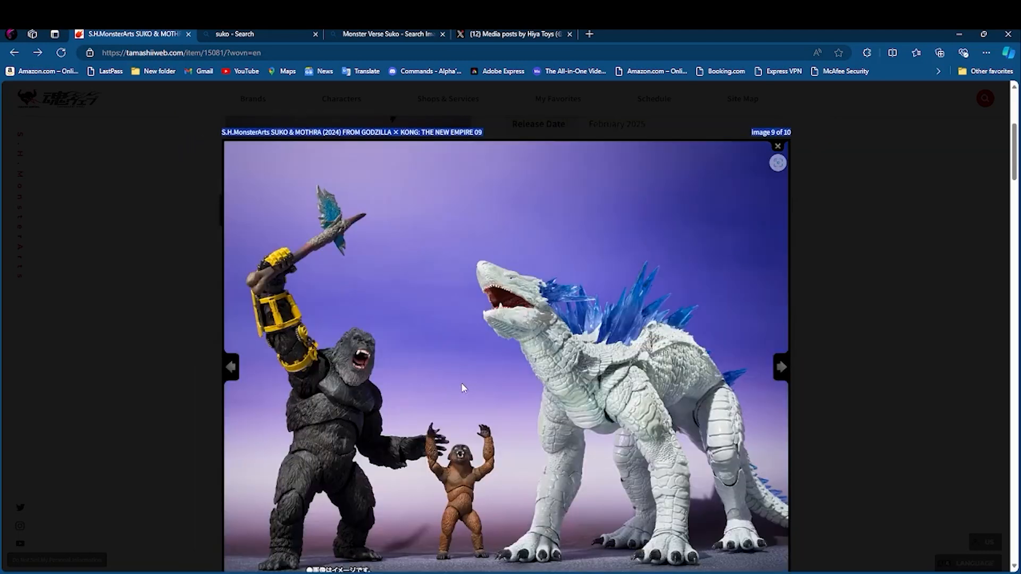
{"action": "left_click", "coordinate": [776, 145]}
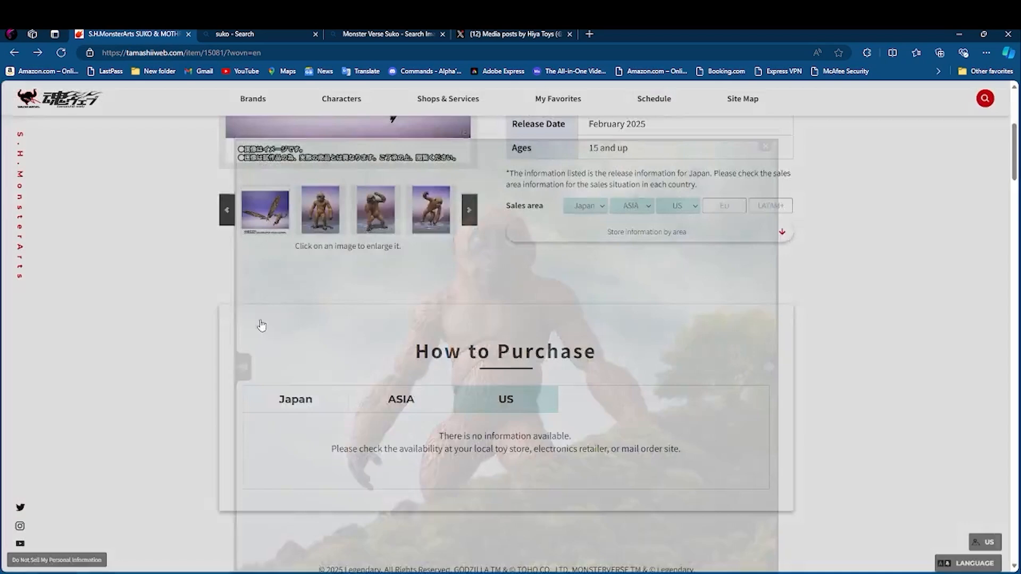
Advance the carousel to the Godzilla, Mothra and Kong photo and open it full-size
{"action": "scroll", "scroll_direction": "up", "scroll_amount": 3}
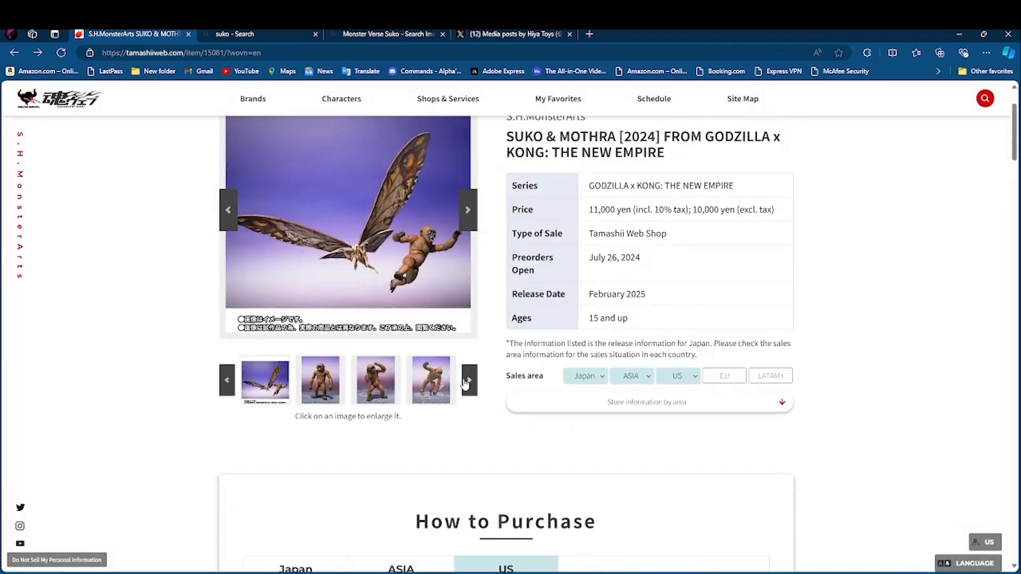
{"action": "left_click", "coordinate": [467, 381]}
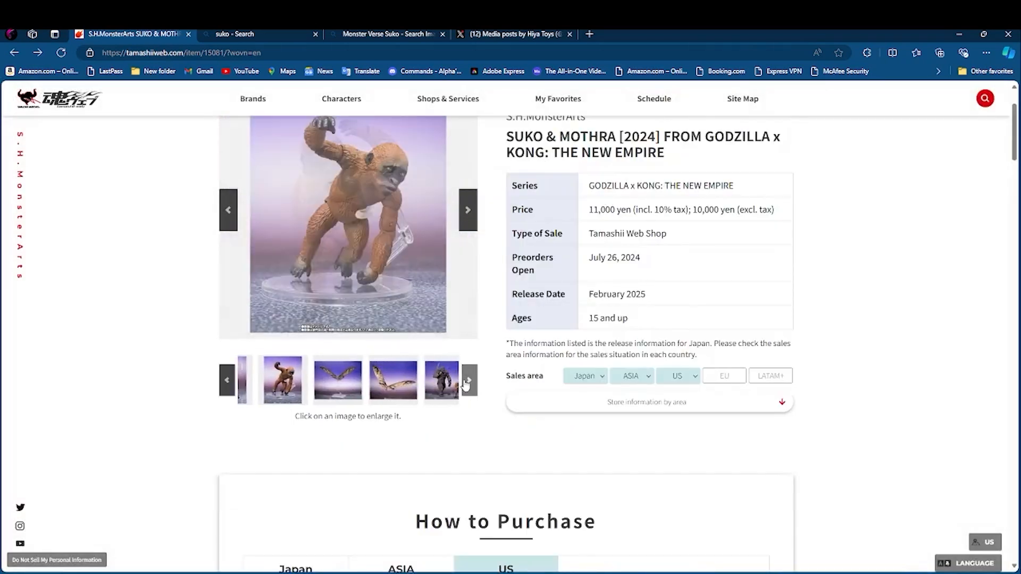
{"action": "left_click", "coordinate": [467, 379]}
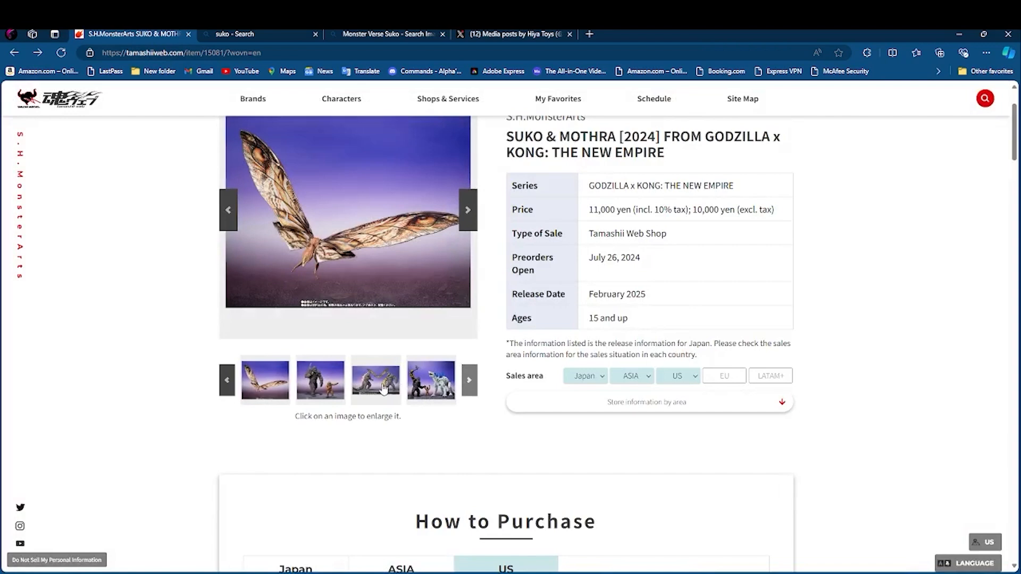
{"action": "left_click", "coordinate": [376, 380]}
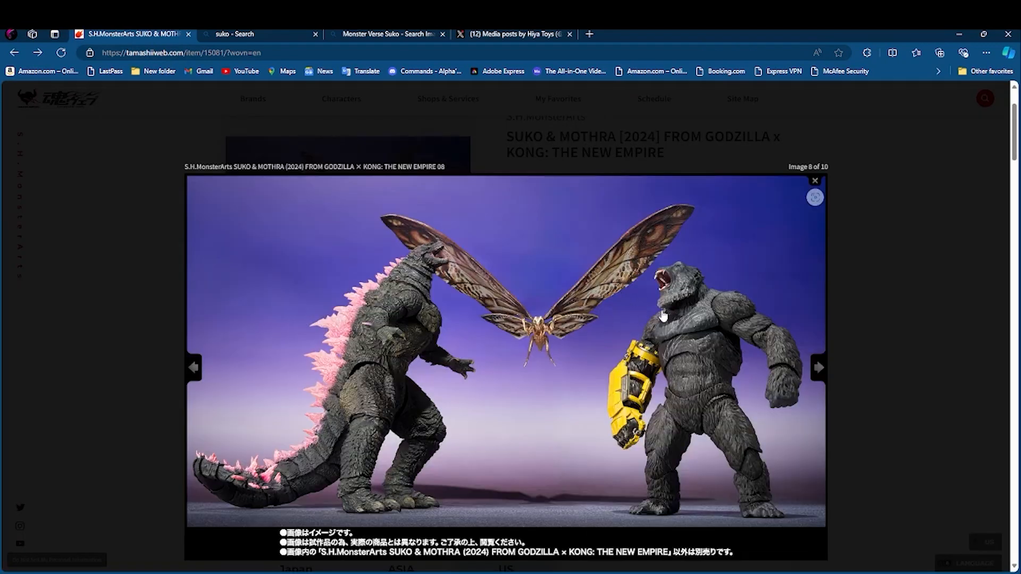
{"action": "left_click", "coordinate": [814, 180]}
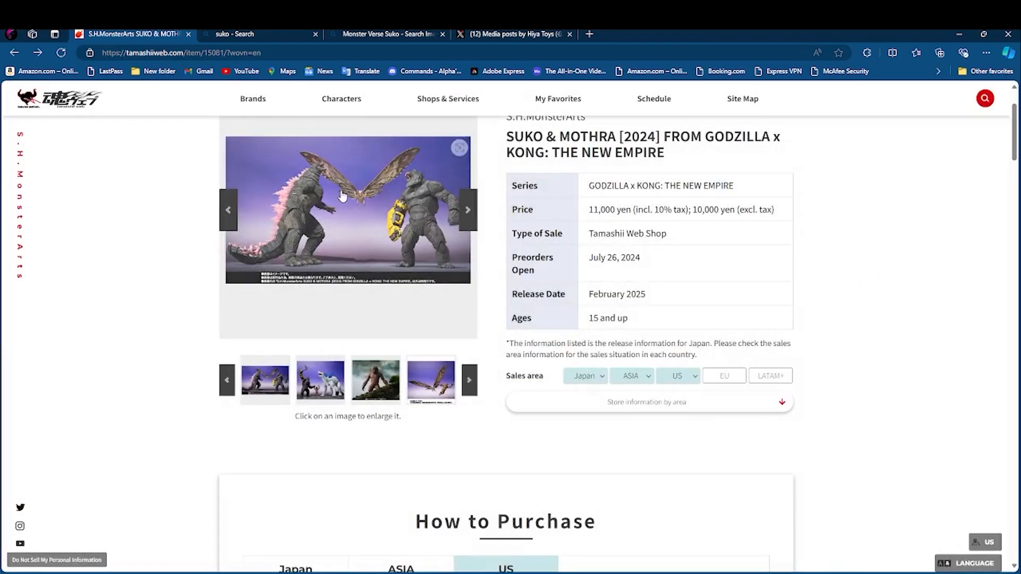
{"action": "left_click", "coordinate": [347, 214]}
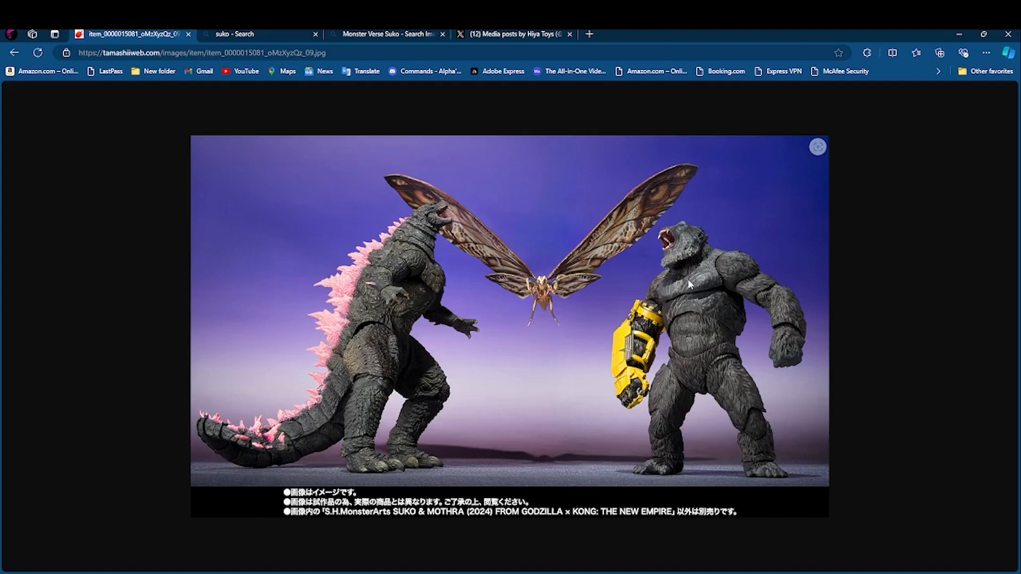
{"action": "mouse_move", "coordinate": [668, 241]}
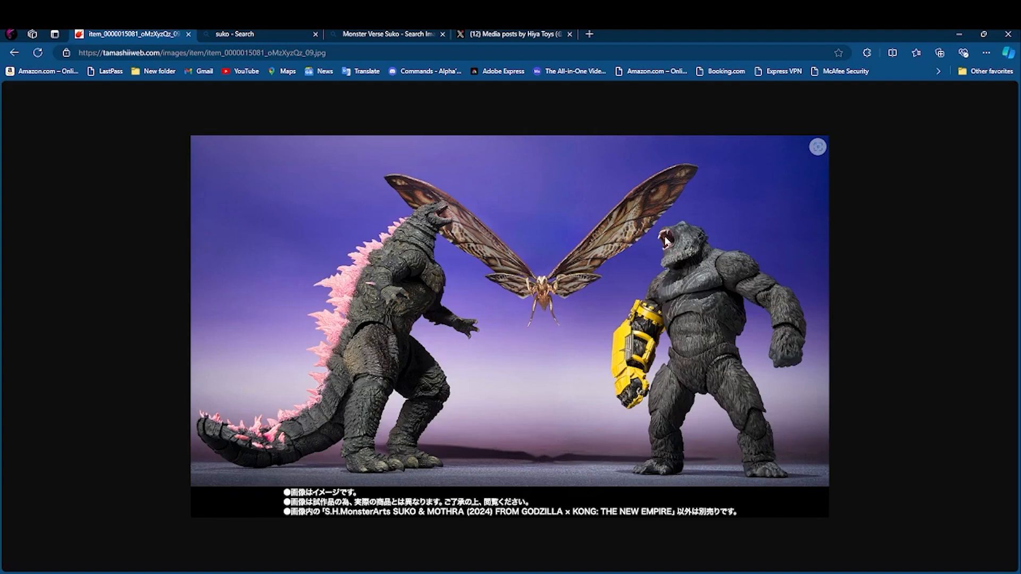
{"action": "mouse_move", "coordinate": [649, 256]}
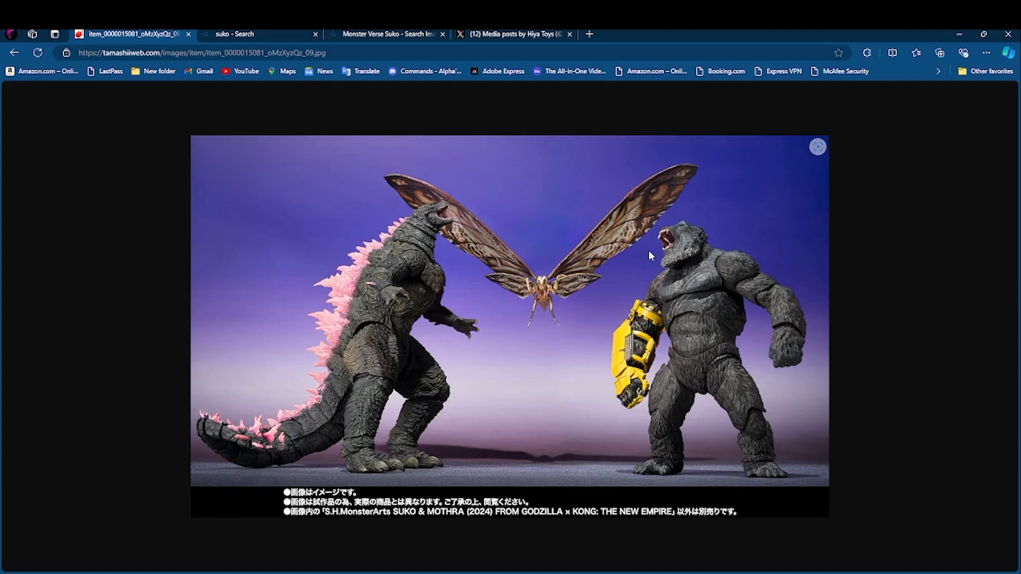
{"action": "mouse_move", "coordinate": [849, 320]}
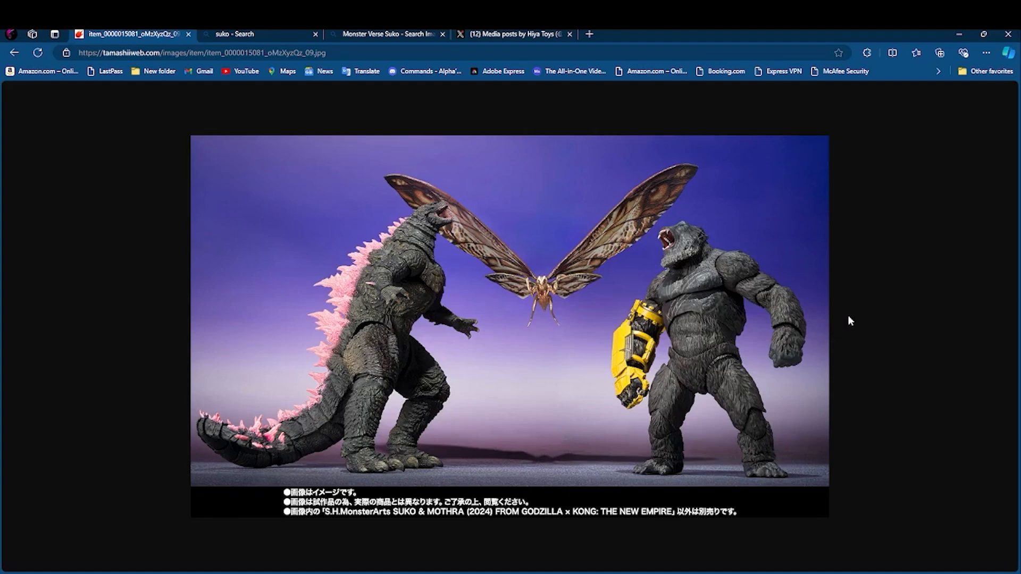
{"action": "mouse_move", "coordinate": [742, 239]}
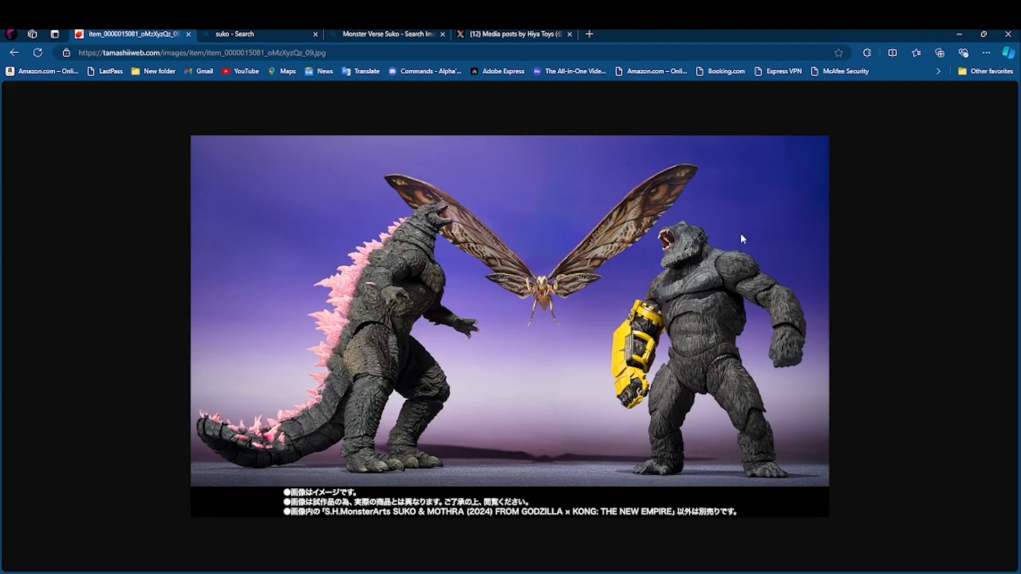
{"action": "mouse_move", "coordinate": [911, 262]}
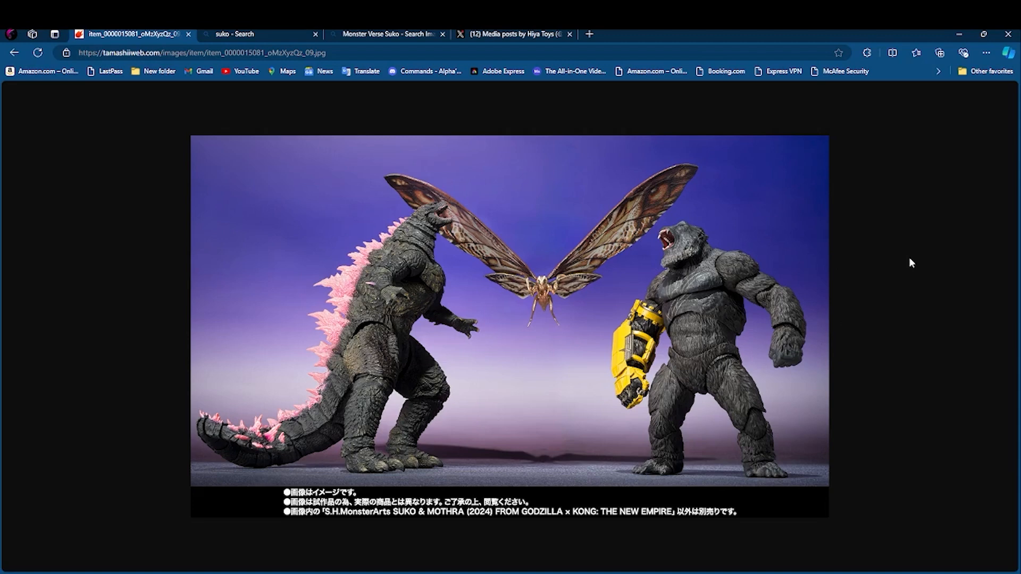
{"action": "mouse_move", "coordinate": [232, 156]}
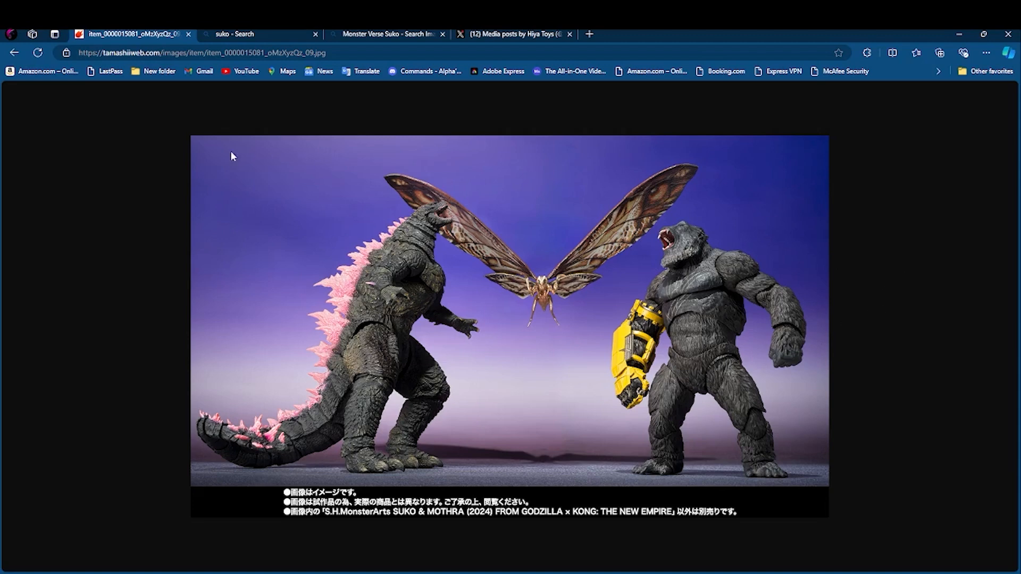
{"action": "mouse_move", "coordinate": [73, 94]}
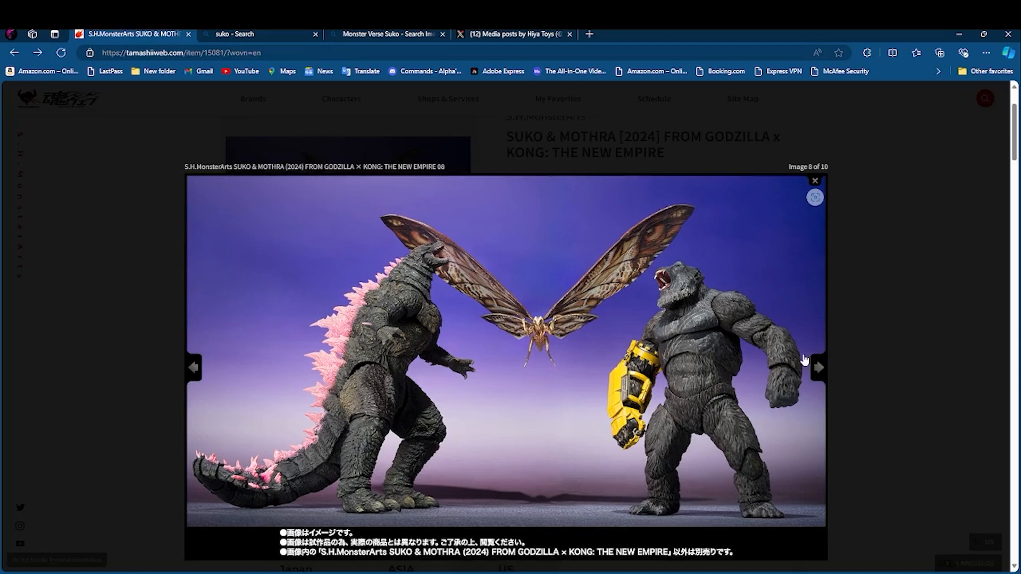
Page through images 9 and 10, Suko on a hillside, wrap to image 1, and close the lightbox
{"action": "left_click", "coordinate": [816, 367]}
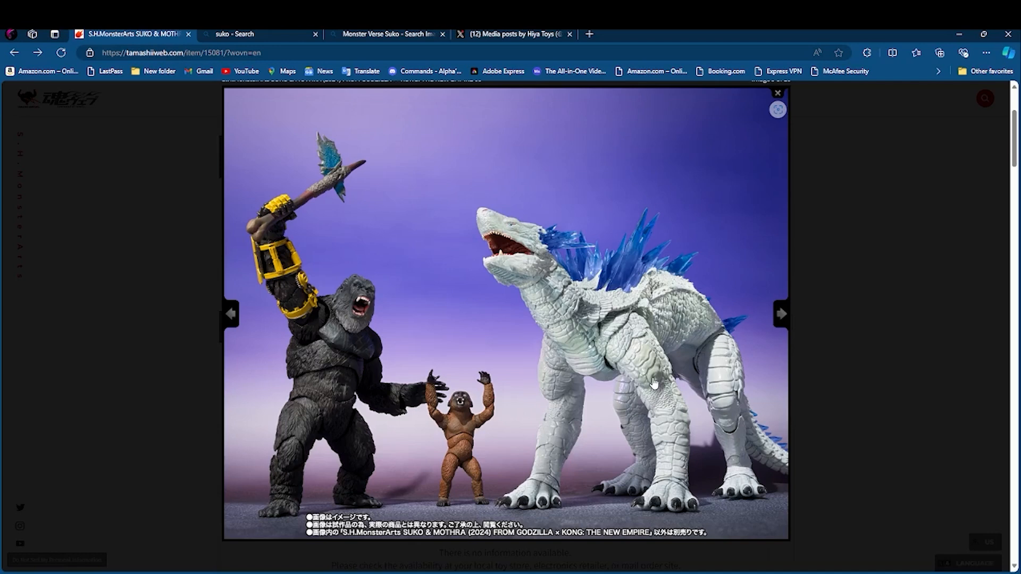
{"action": "left_click", "coordinate": [780, 313]}
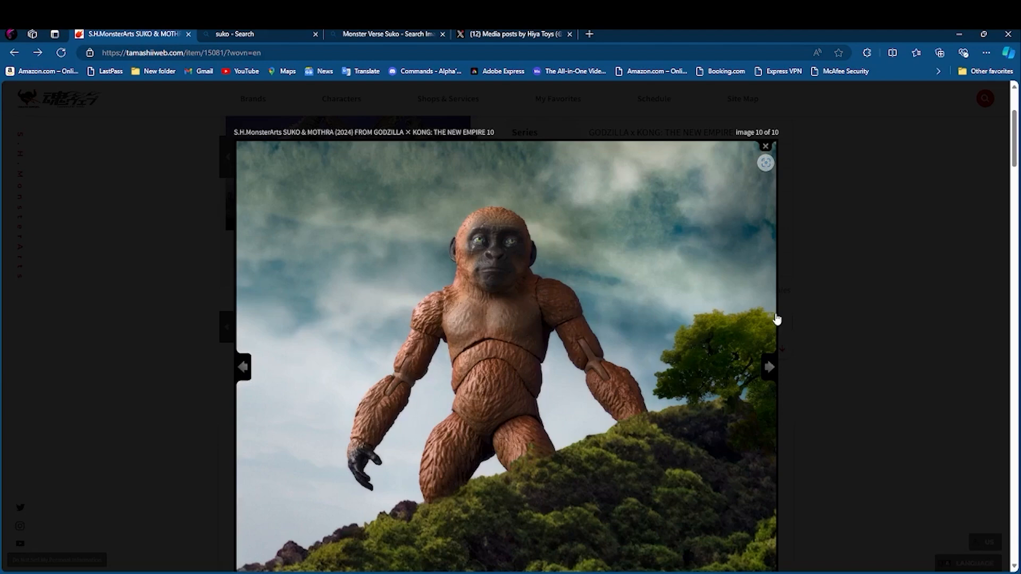
{"action": "mouse_move", "coordinate": [455, 187]}
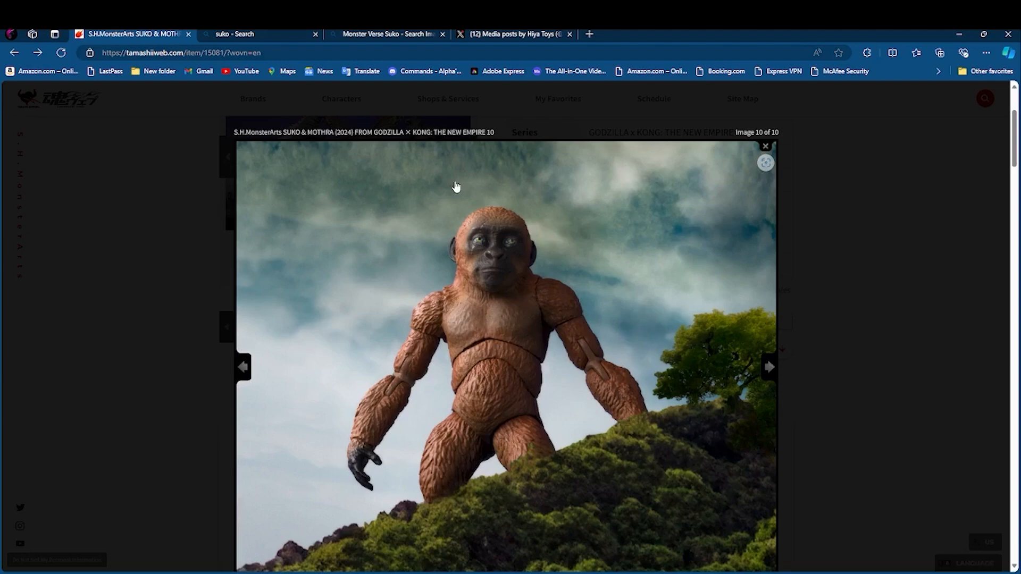
{"action": "mouse_move", "coordinate": [649, 418]}
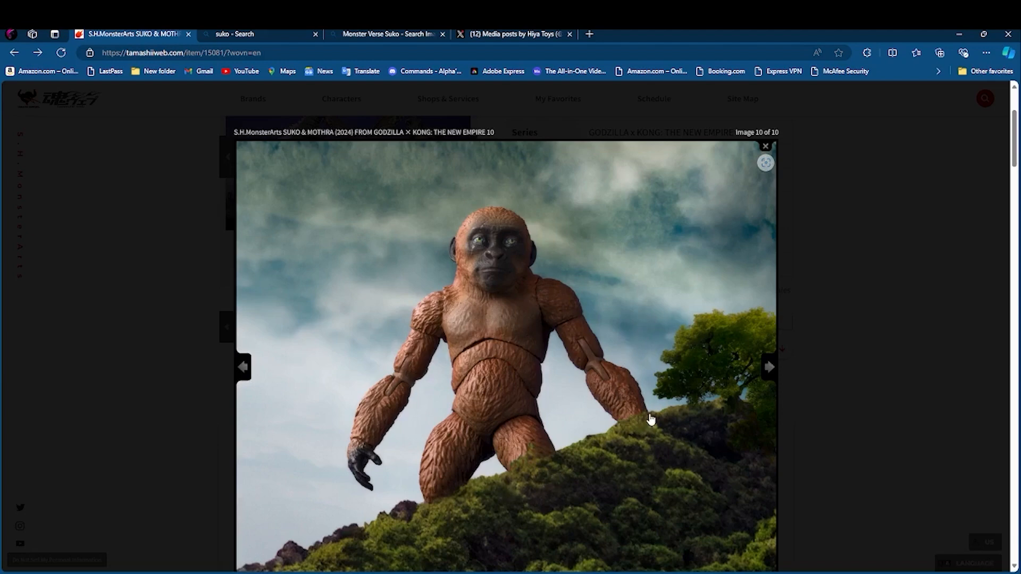
{"action": "mouse_move", "coordinate": [755, 375]}
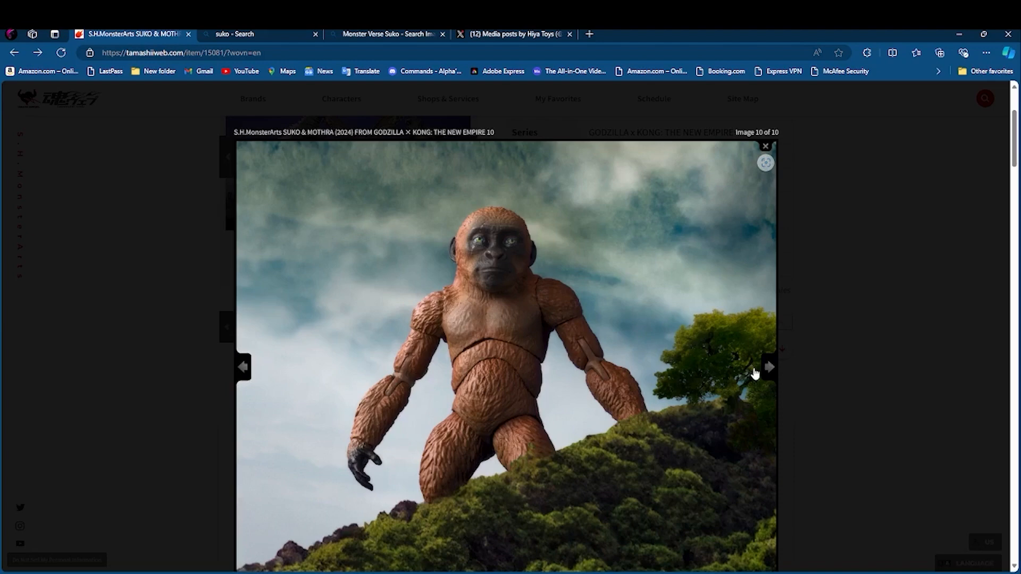
{"action": "left_click", "coordinate": [766, 366]}
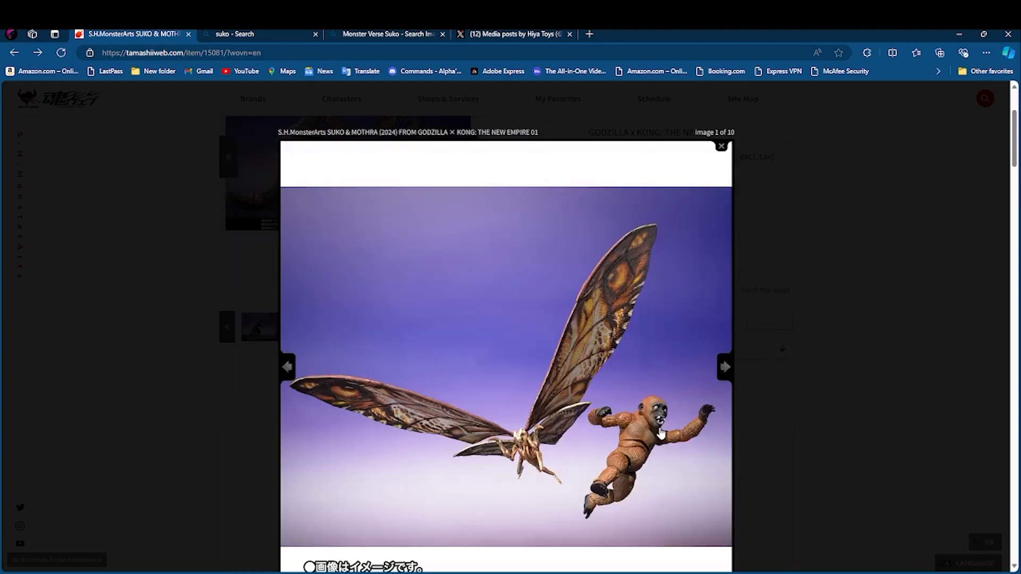
{"action": "mouse_move", "coordinate": [797, 395]}
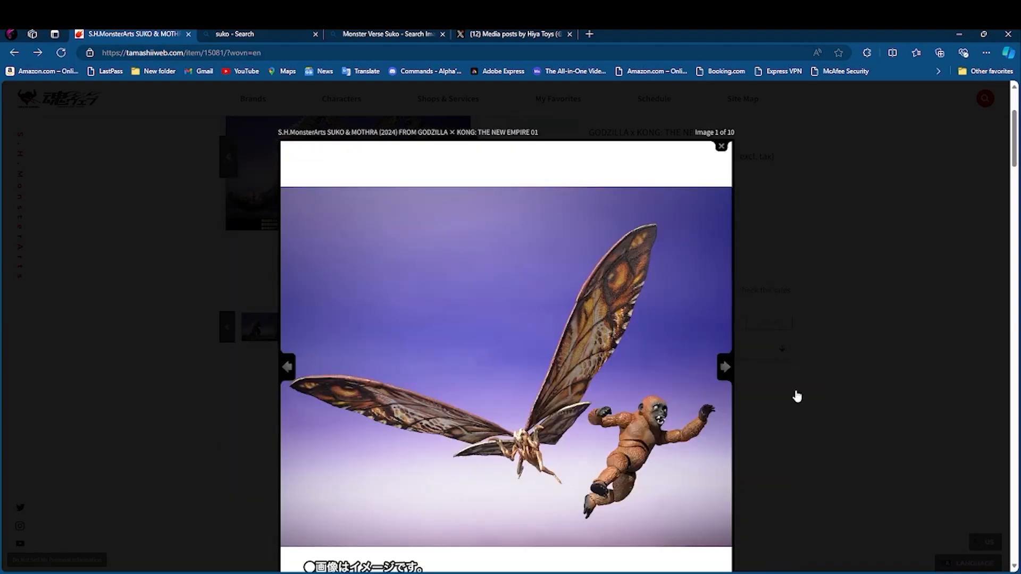
{"action": "left_click", "coordinate": [720, 146]}
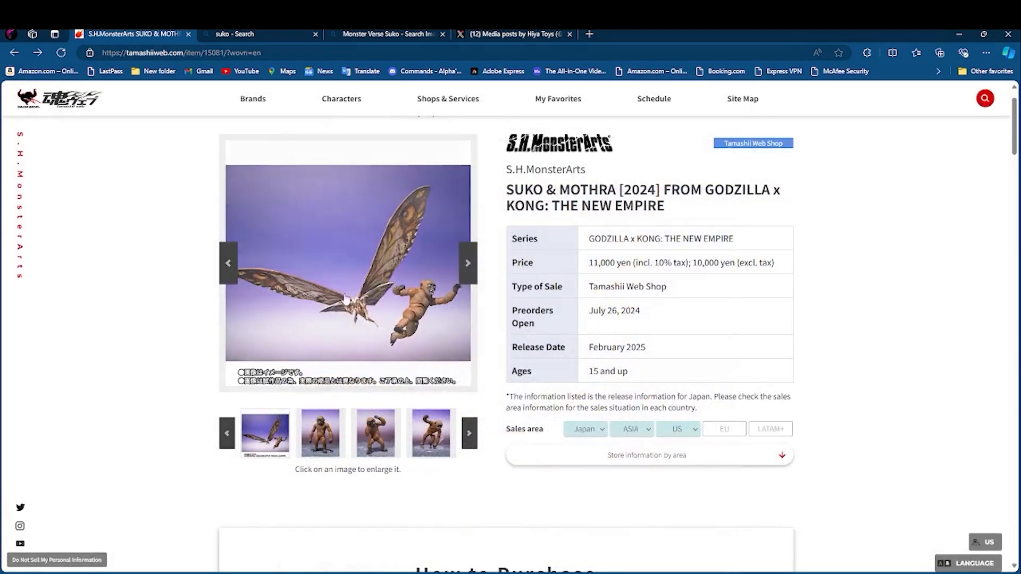
Open the first Mothra and Suko photo as a full-size image
{"action": "left_click", "coordinate": [348, 262]}
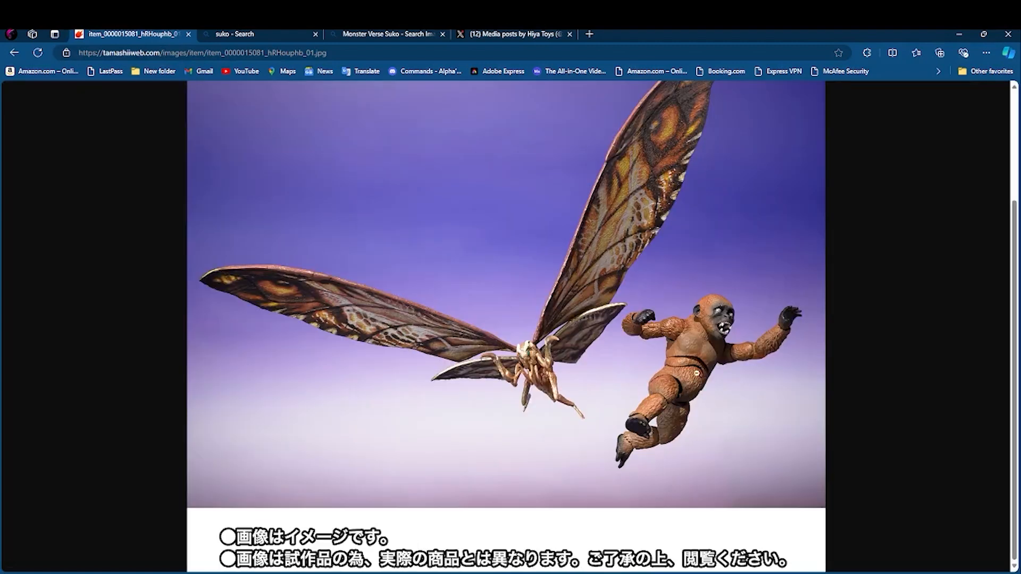
{"action": "mouse_move", "coordinate": [760, 439]}
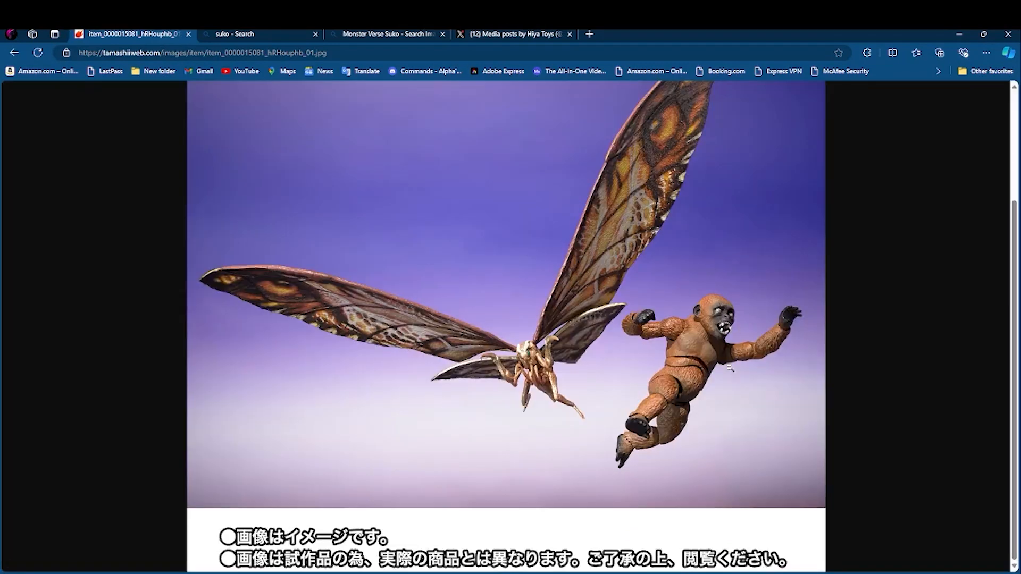
{"action": "mouse_move", "coordinate": [742, 318]}
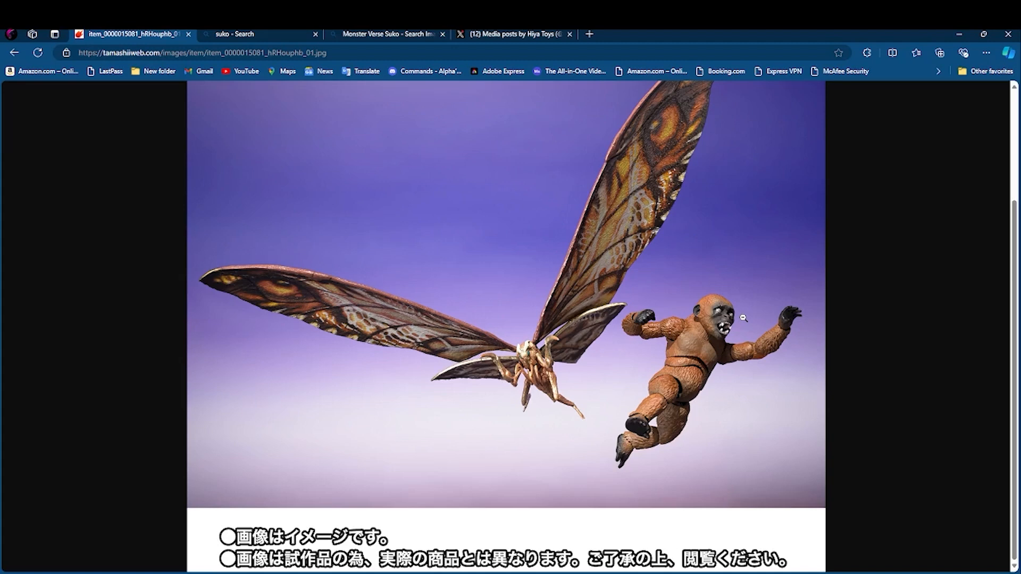
{"action": "mouse_move", "coordinate": [760, 304]}
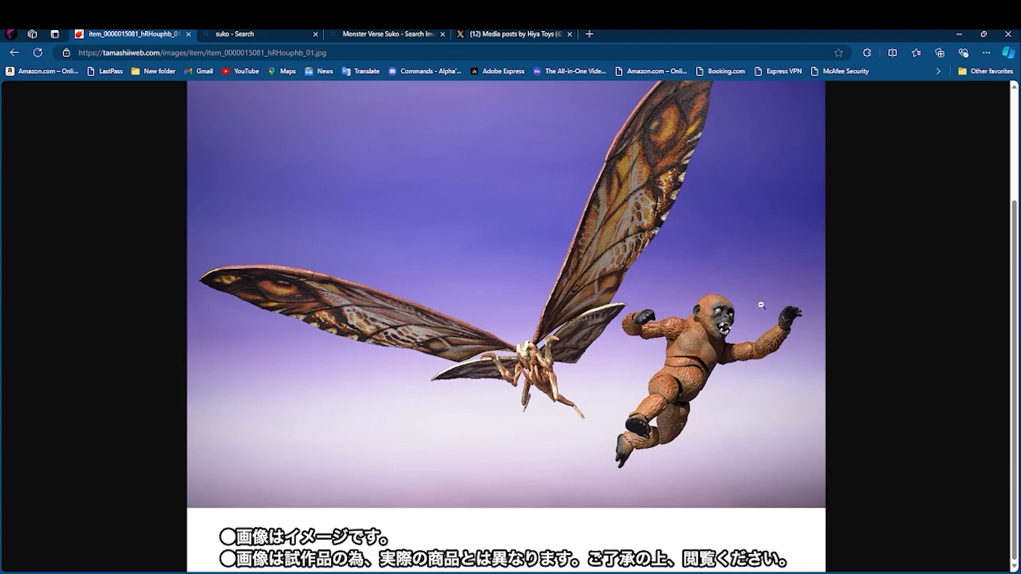
{"action": "mouse_move", "coordinate": [779, 331]}
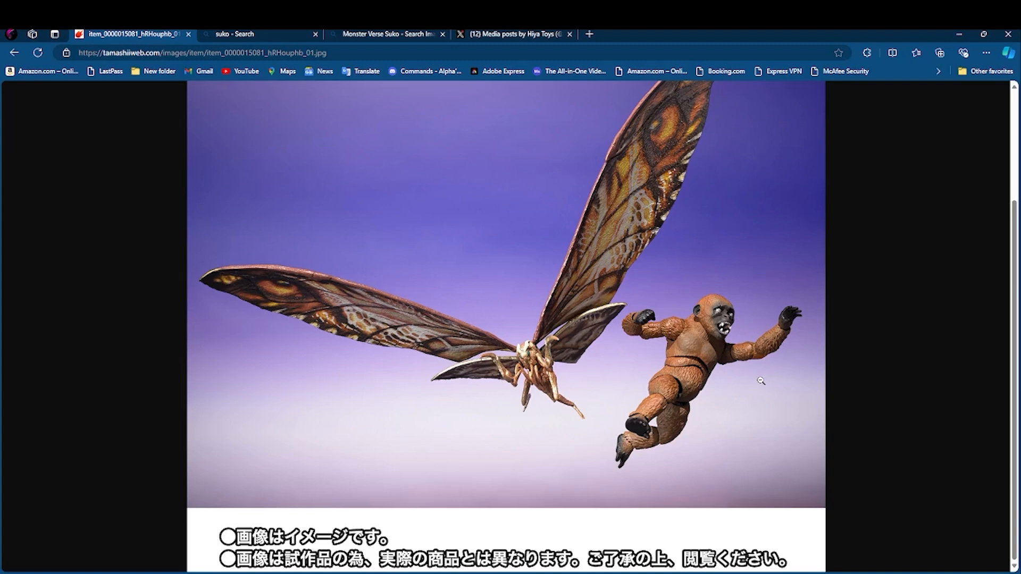
{"action": "mouse_move", "coordinate": [757, 377]}
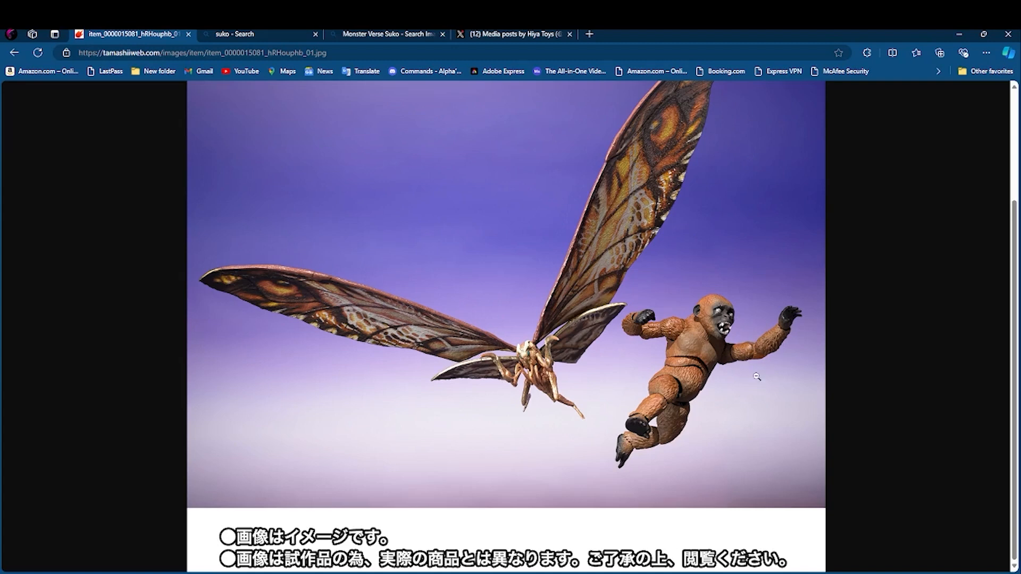
{"action": "mouse_move", "coordinate": [705, 376]}
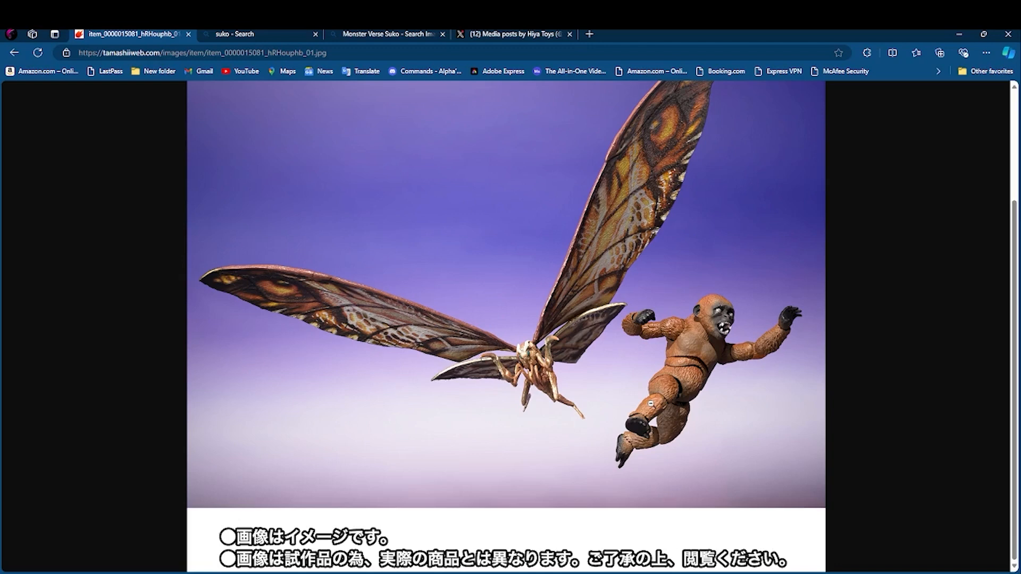
{"action": "mouse_move", "coordinate": [889, 331]}
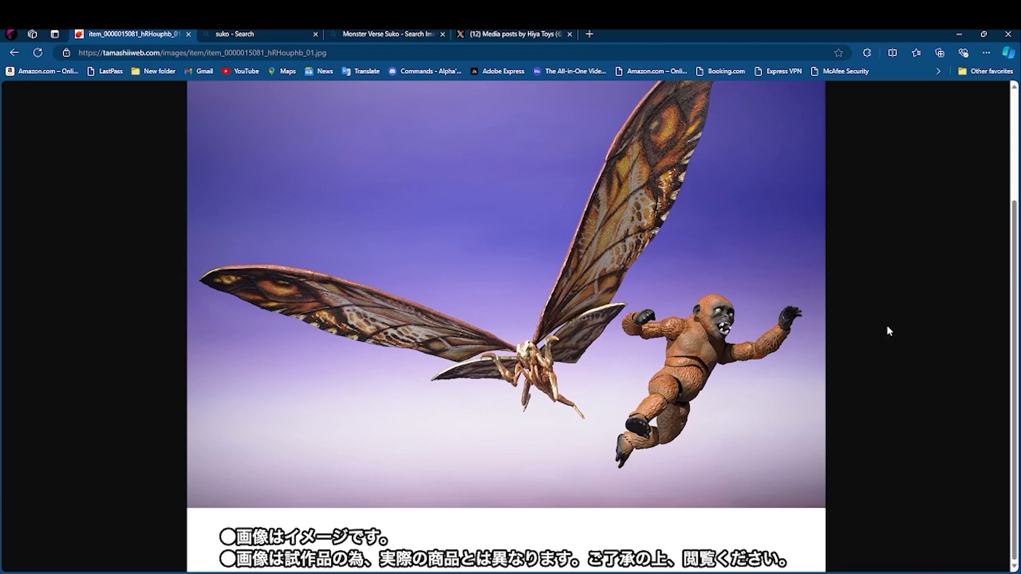
{"action": "mouse_move", "coordinate": [470, 196]}
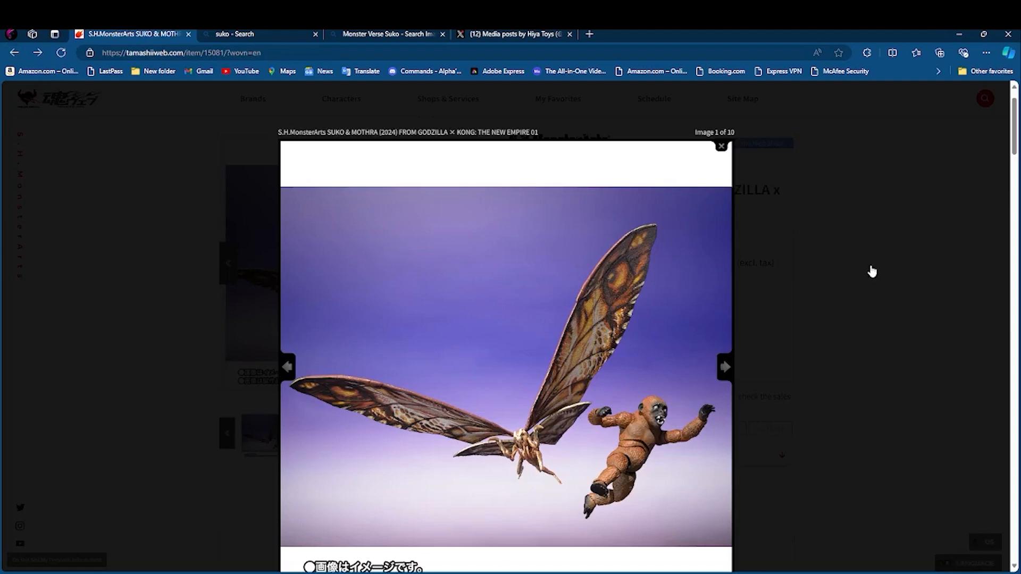
Close the photo gallery and scroll past How to Purchase to the US shopping sites
{"action": "left_click", "coordinate": [720, 146]}
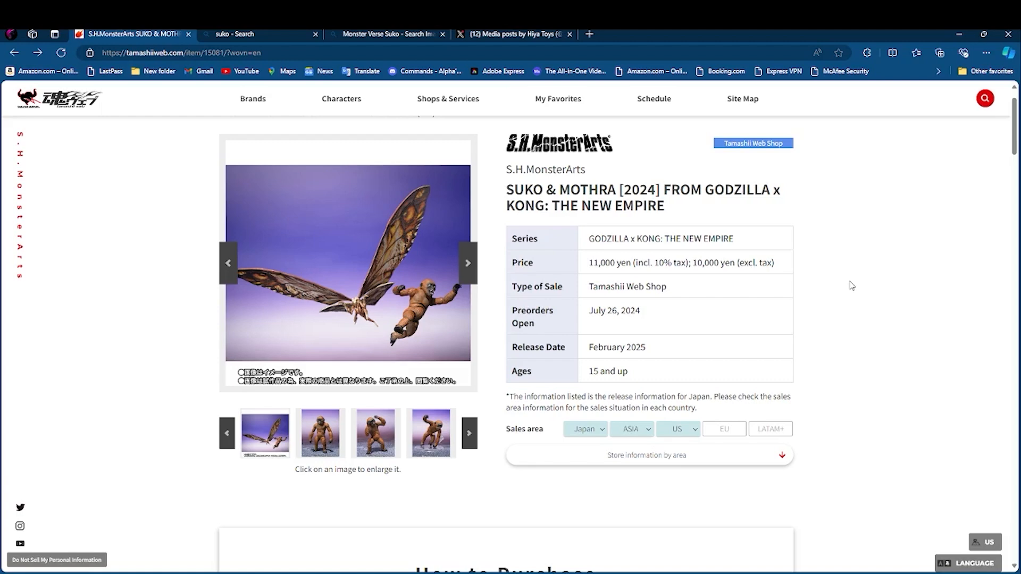
{"action": "scroll", "scroll_direction": "down", "scroll_amount": 3}
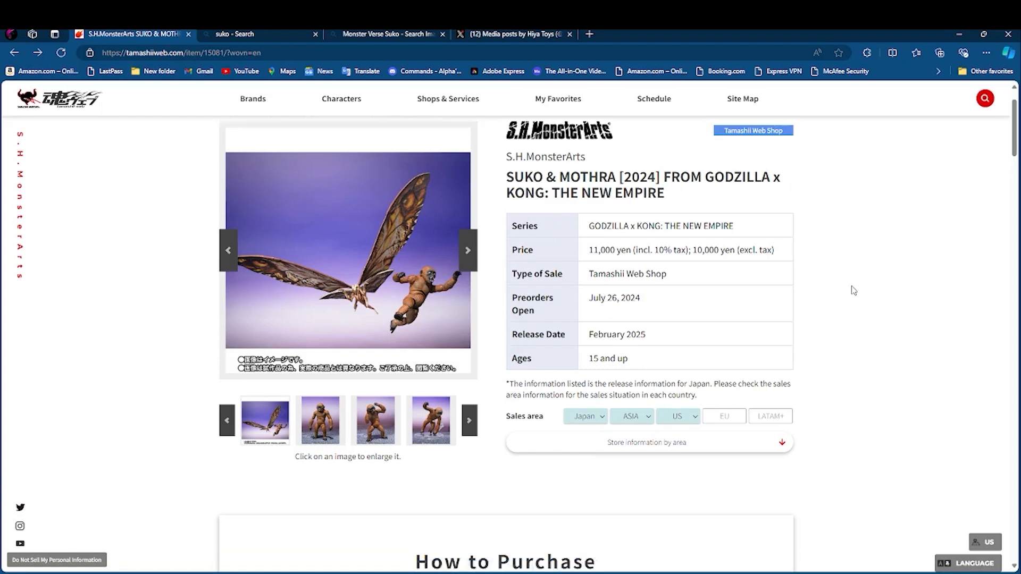
{"action": "scroll", "scroll_direction": "down", "scroll_amount": 3}
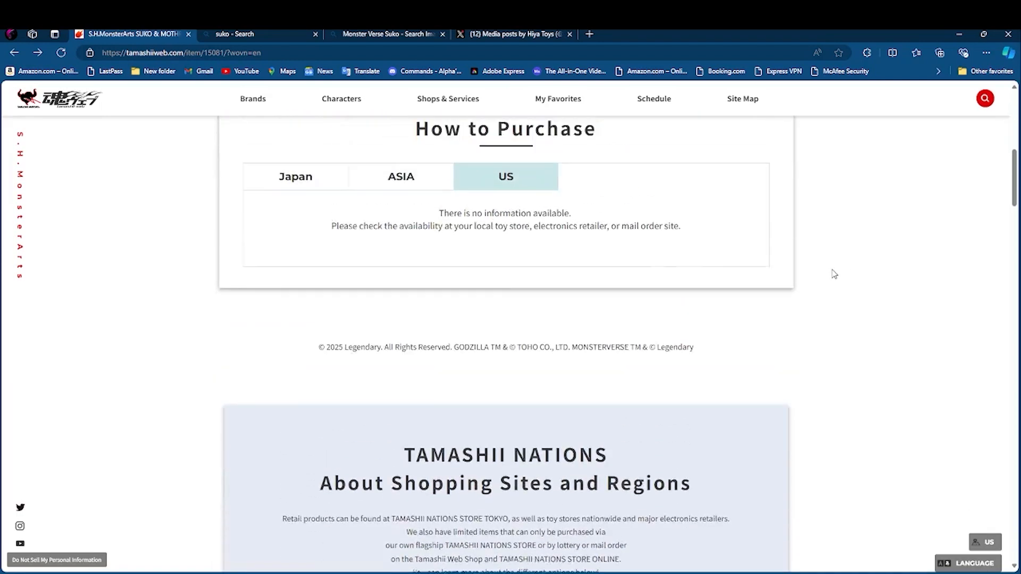
{"action": "scroll", "scroll_direction": "down", "scroll_amount": 3}
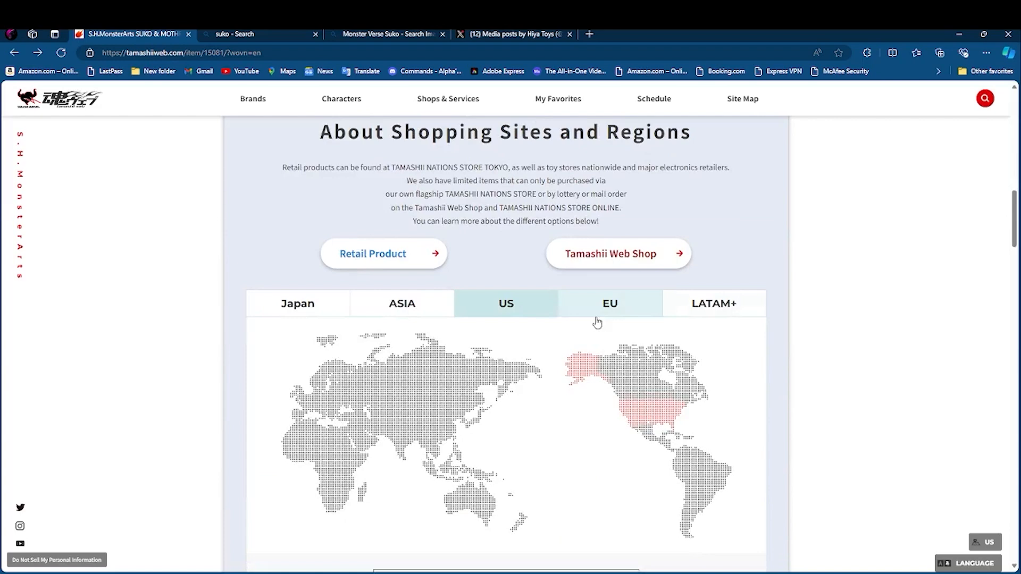
{"action": "scroll", "scroll_direction": "down", "scroll_amount": 3}
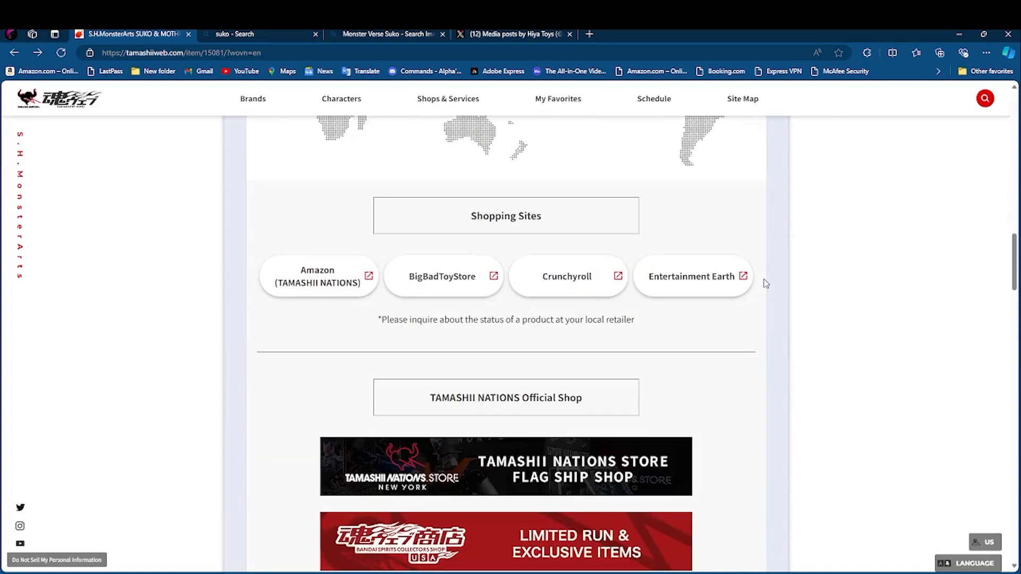
{"action": "mouse_move", "coordinate": [893, 285]}
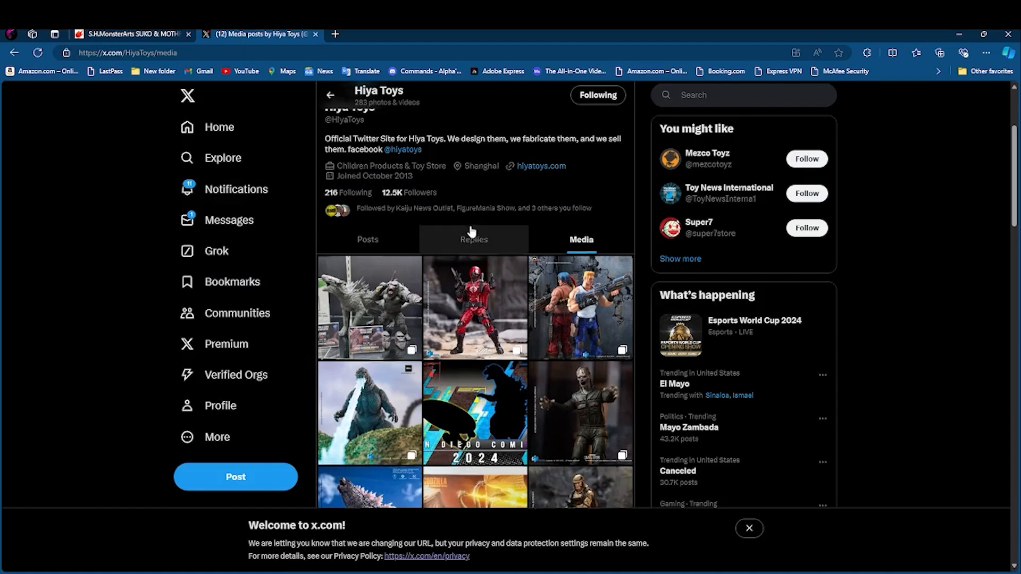
{"action": "scroll", "scroll_direction": "up", "scroll_amount": 3}
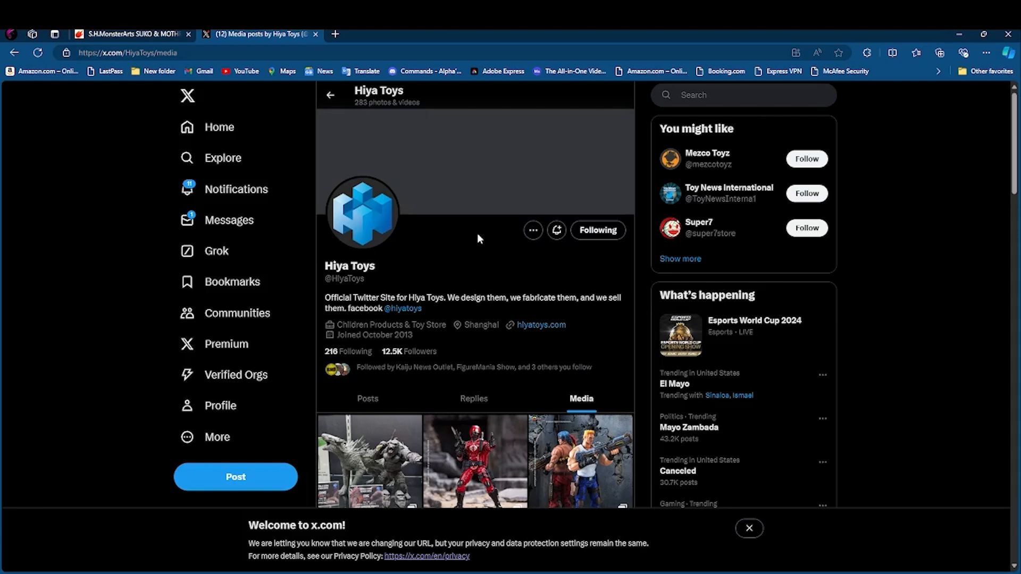
{"action": "scroll", "scroll_direction": "down", "scroll_amount": 3}
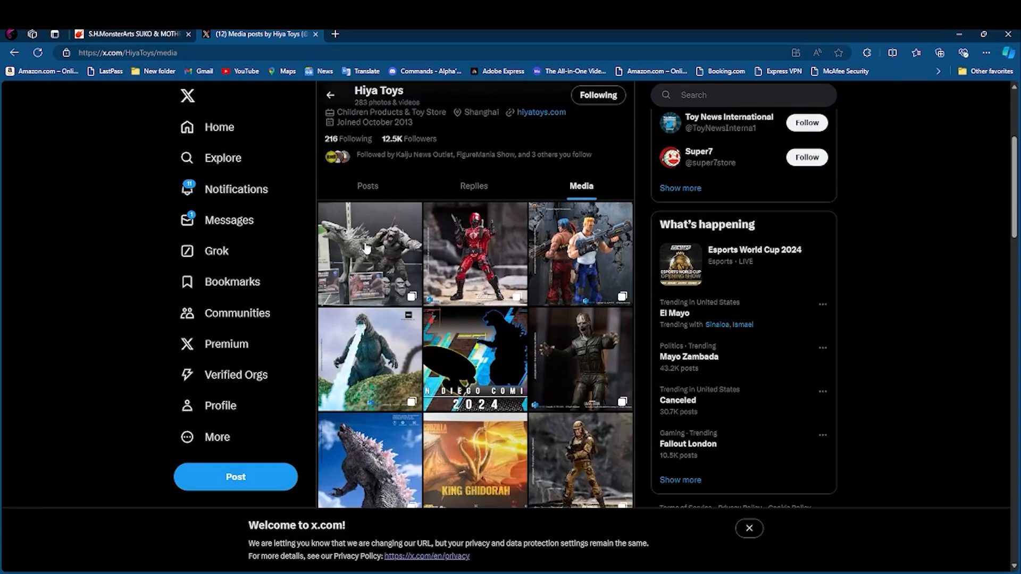
Open the Hiya Toys SDCC 2024 booth photo of Shimo and Kong from the Media tab
{"action": "left_click", "coordinate": [369, 252]}
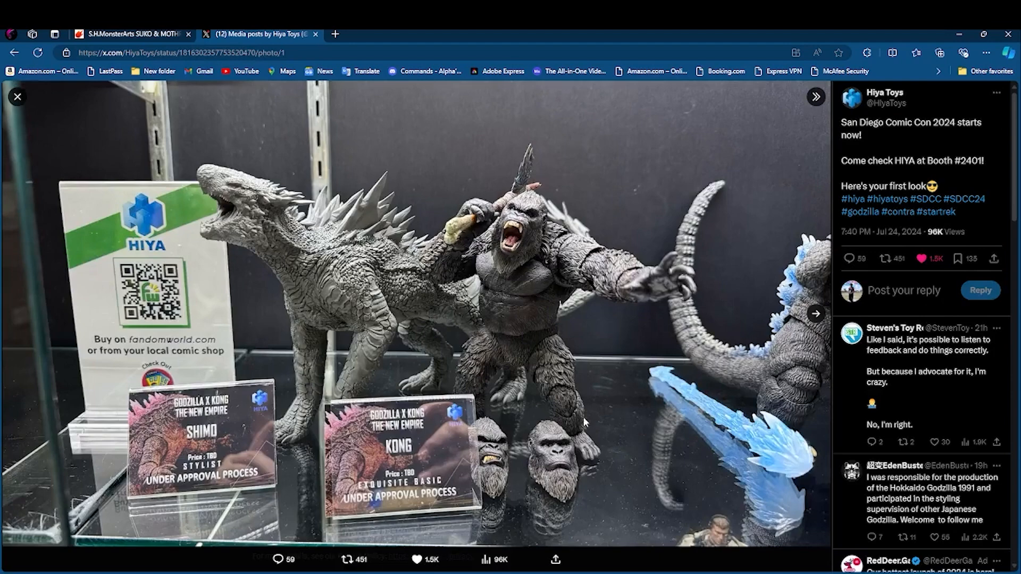
{"action": "mouse_move", "coordinate": [649, 447]}
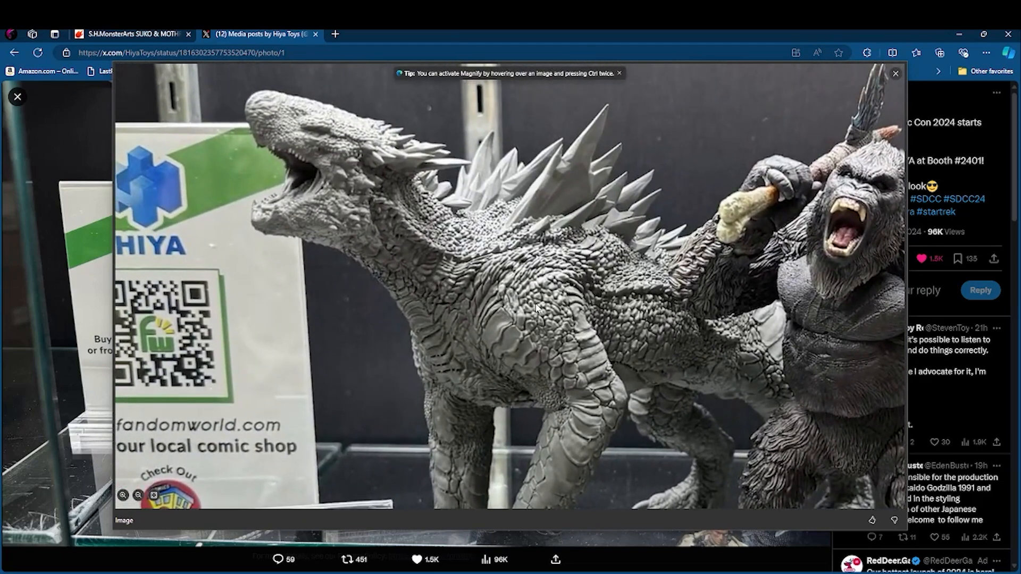
{"action": "mouse_move", "coordinate": [505, 291]}
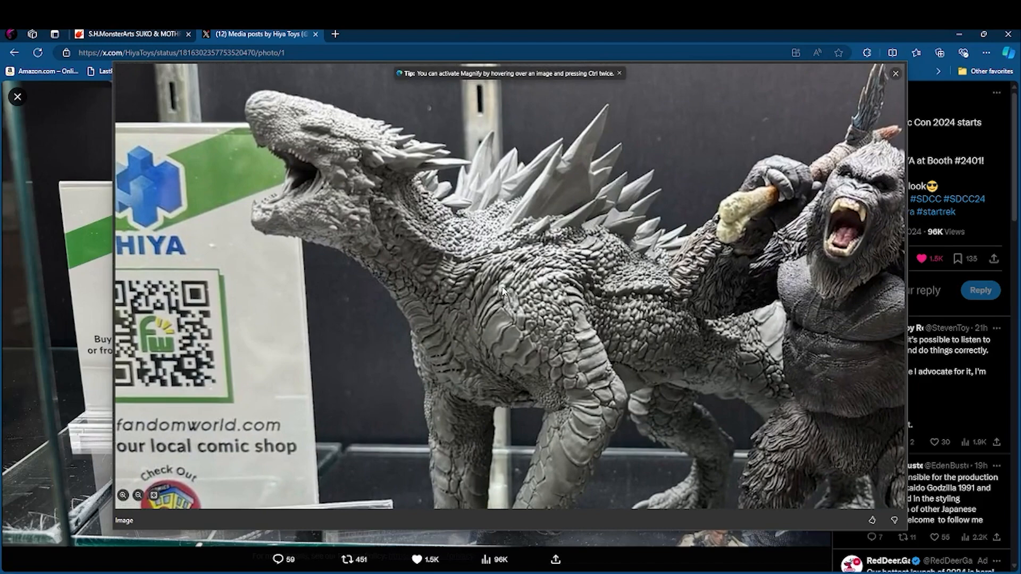
{"action": "mouse_move", "coordinate": [418, 226]}
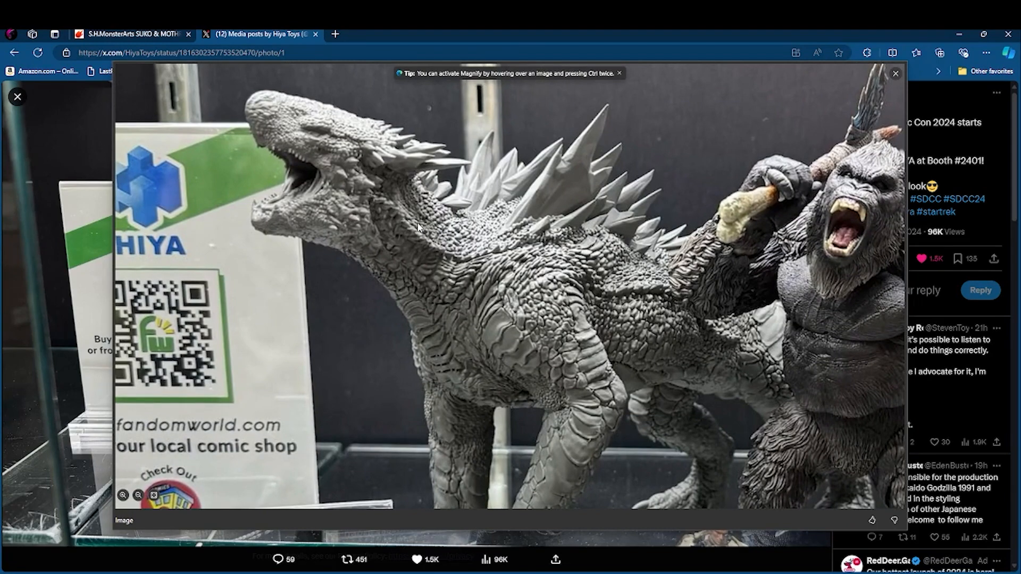
{"action": "mouse_move", "coordinate": [275, 174]}
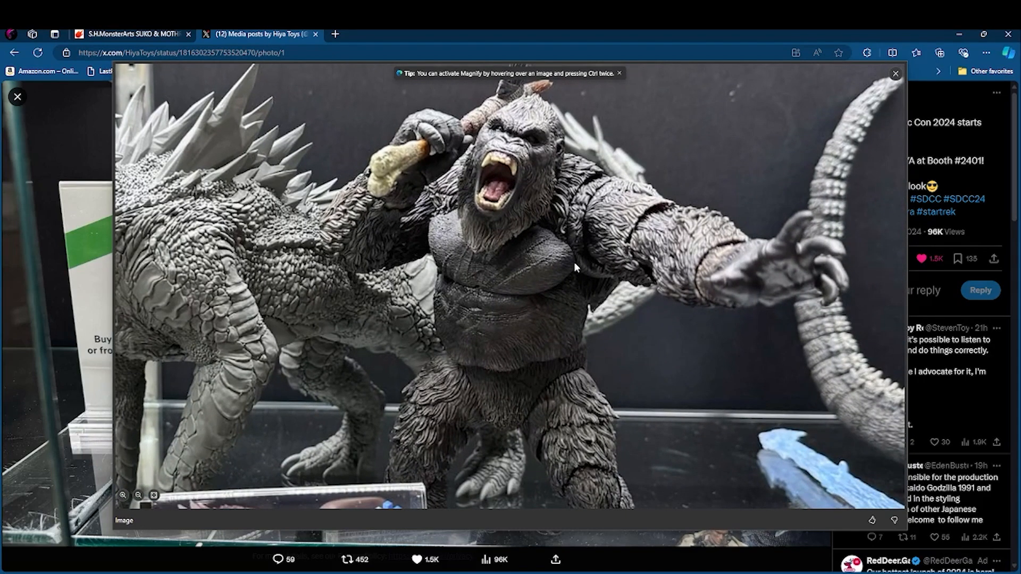
{"action": "mouse_move", "coordinate": [562, 272]}
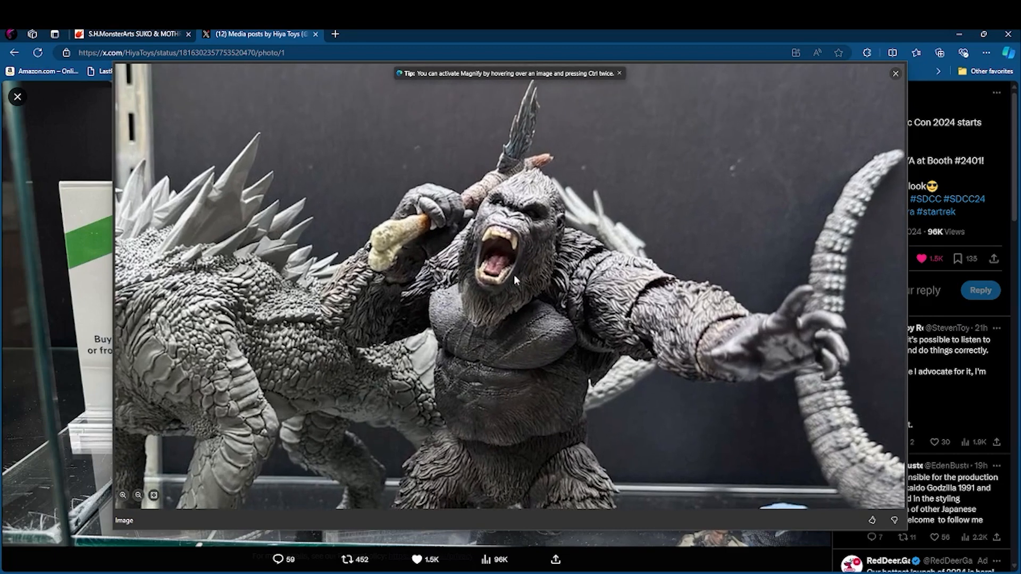
{"action": "mouse_move", "coordinate": [526, 150]}
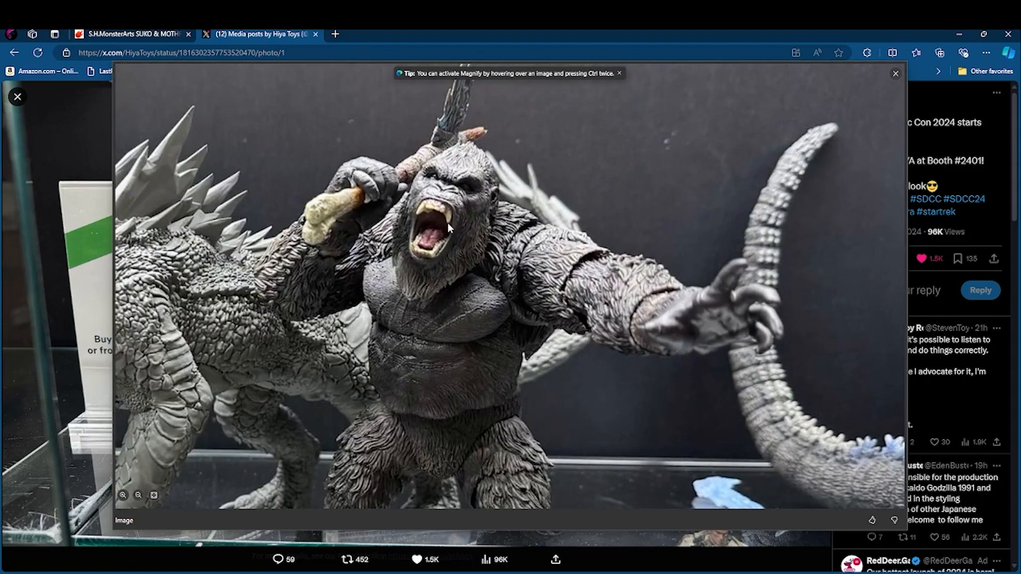
{"action": "mouse_move", "coordinate": [755, 262]}
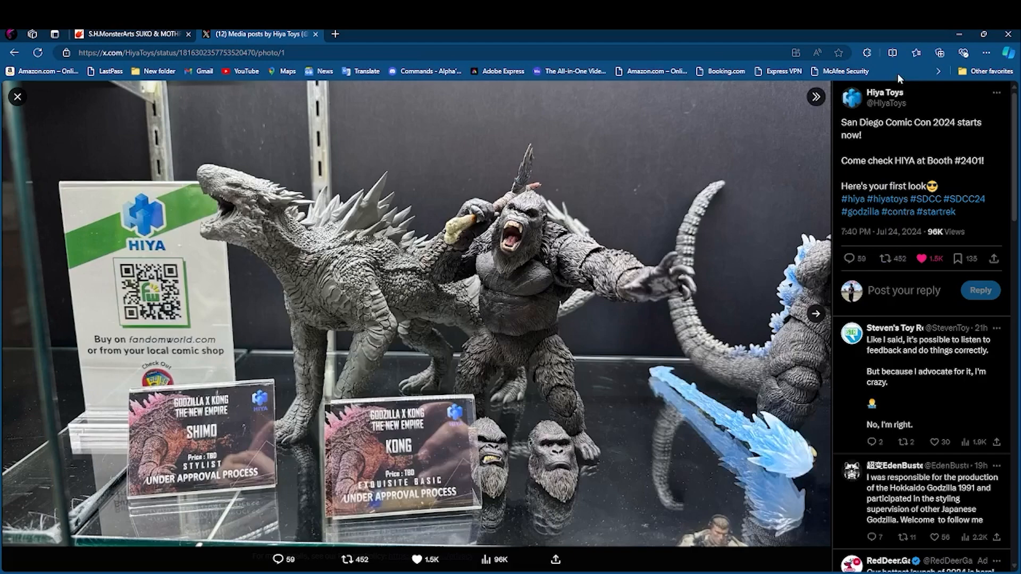
{"action": "mouse_move", "coordinate": [817, 323]}
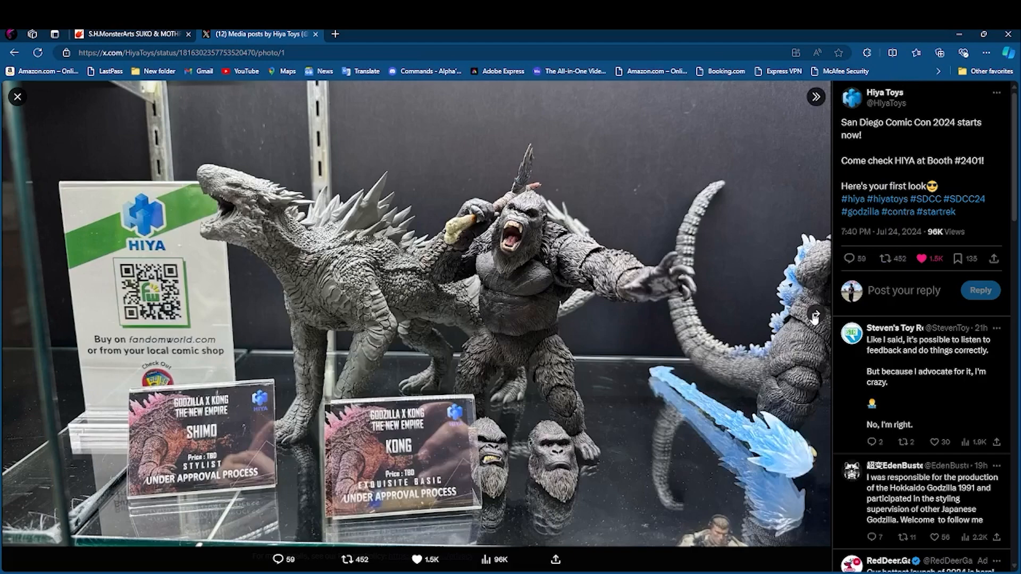
{"action": "mouse_move", "coordinate": [817, 318]}
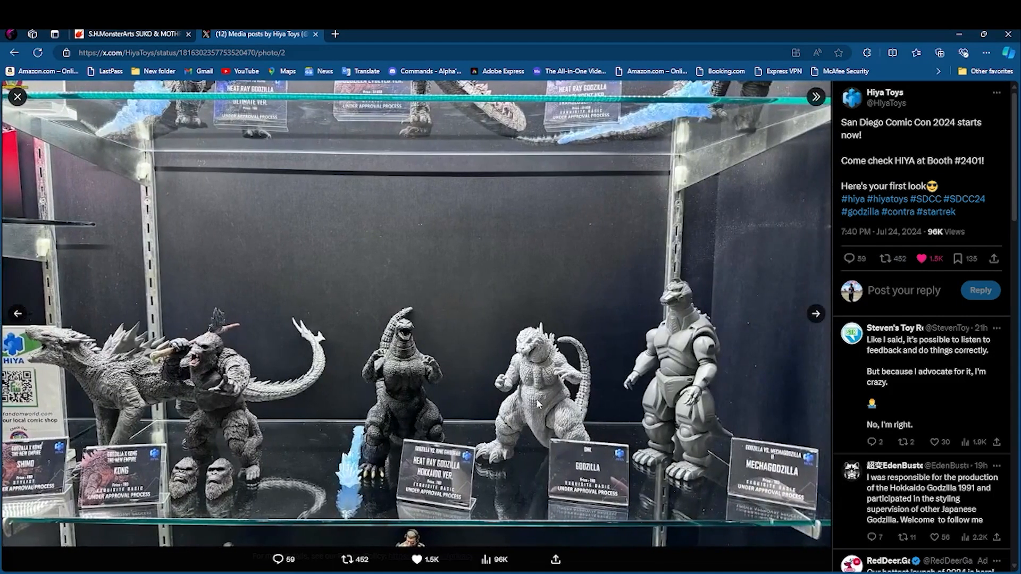
{"action": "mouse_move", "coordinate": [537, 404]}
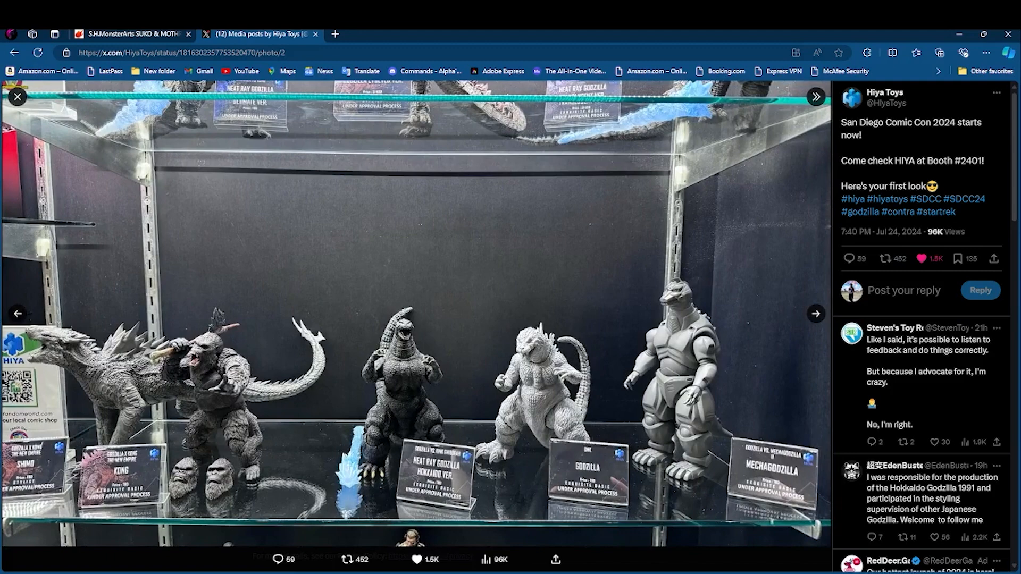
{"action": "mouse_move", "coordinate": [480, 356]}
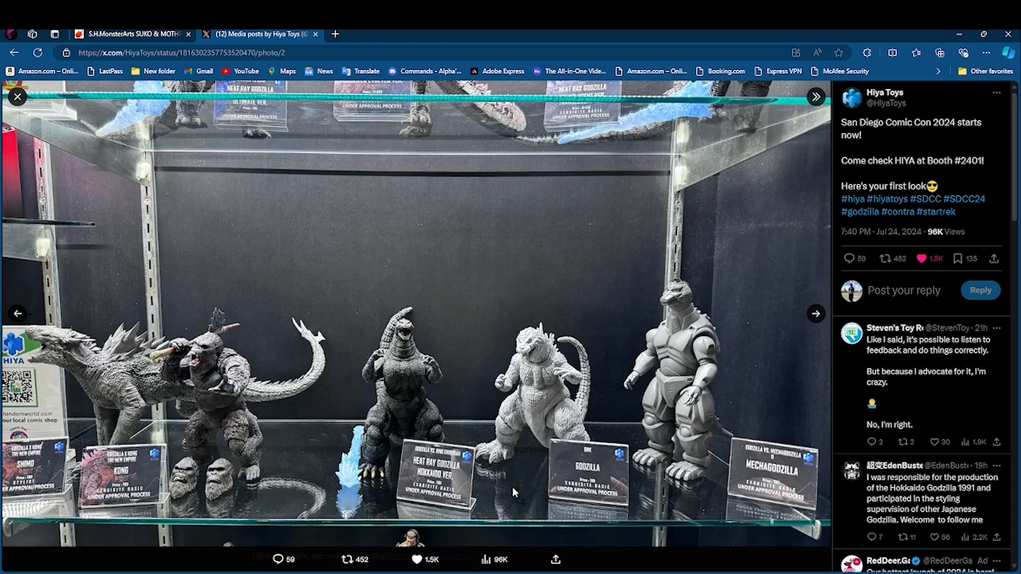
Advance the booth photos to the USS Enterprise and Star Trek figures shelf
{"action": "left_click", "coordinate": [885, 259]}
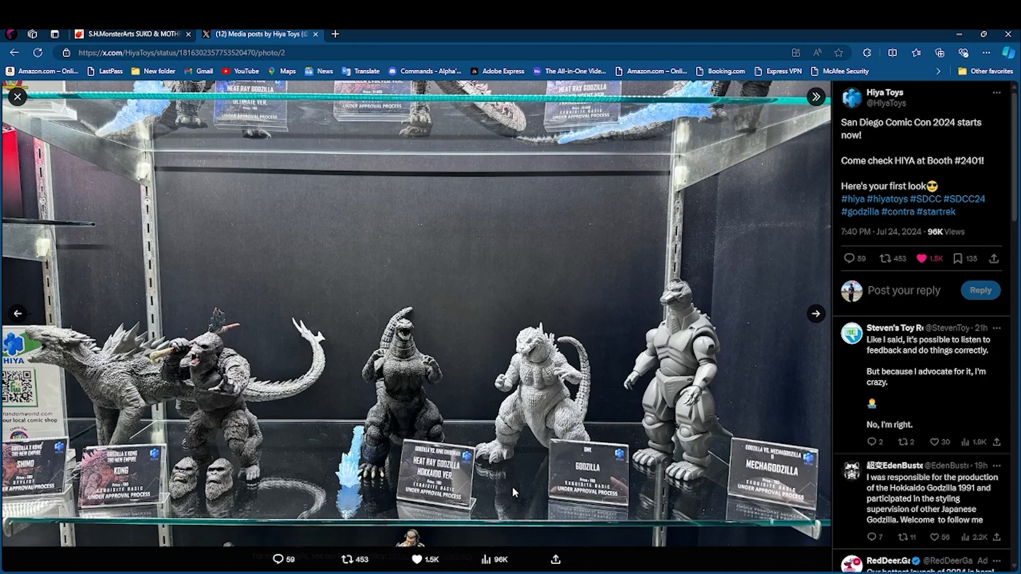
{"action": "mouse_move", "coordinate": [491, 228]}
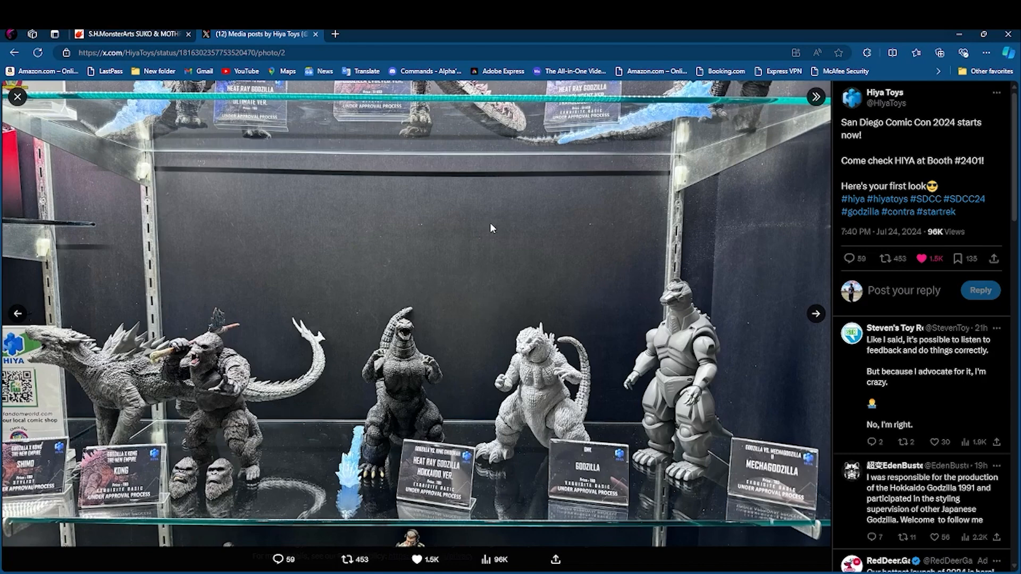
{"action": "mouse_move", "coordinate": [462, 124]}
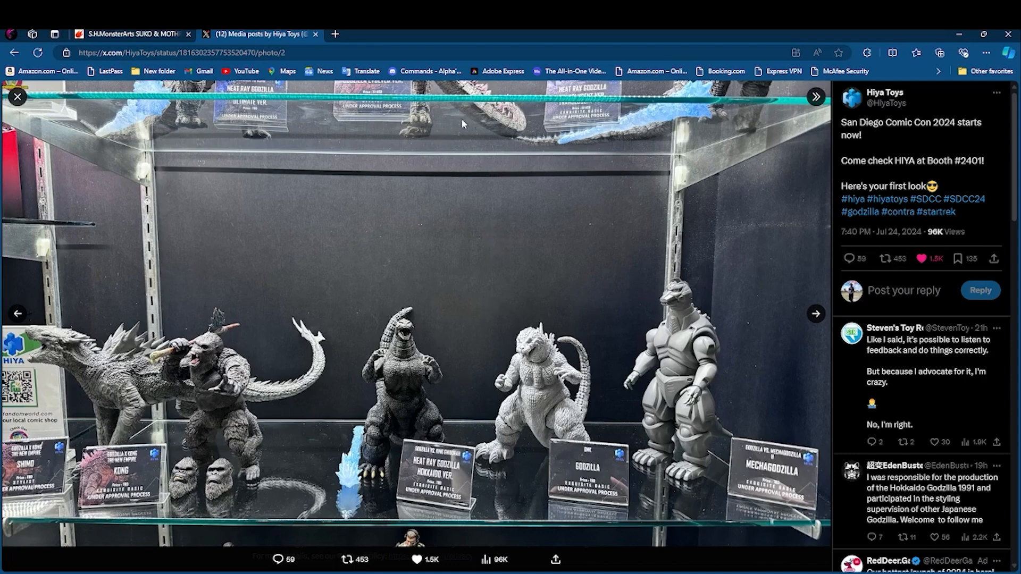
{"action": "mouse_move", "coordinate": [647, 258]}
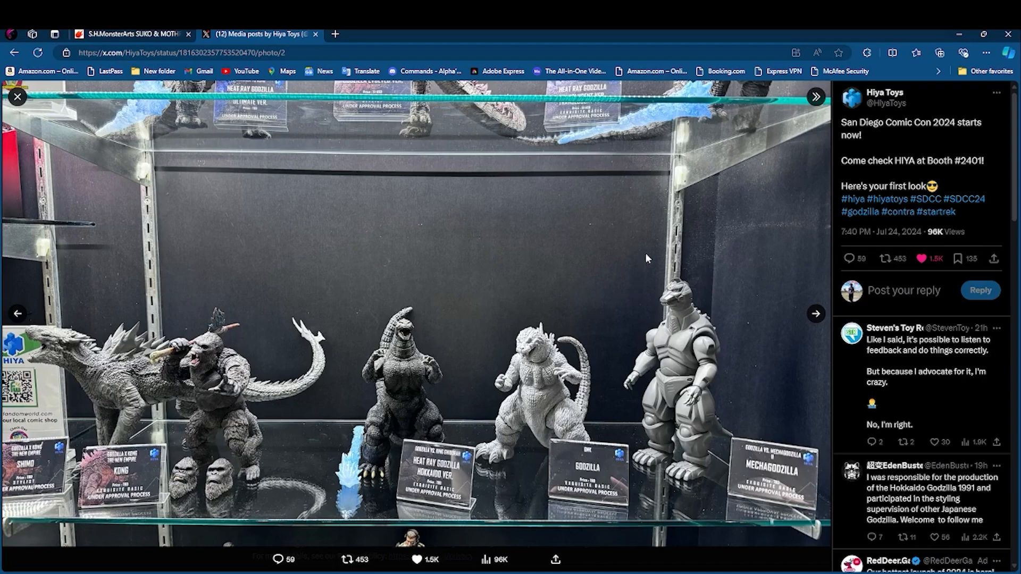
{"action": "left_click", "coordinate": [815, 314]}
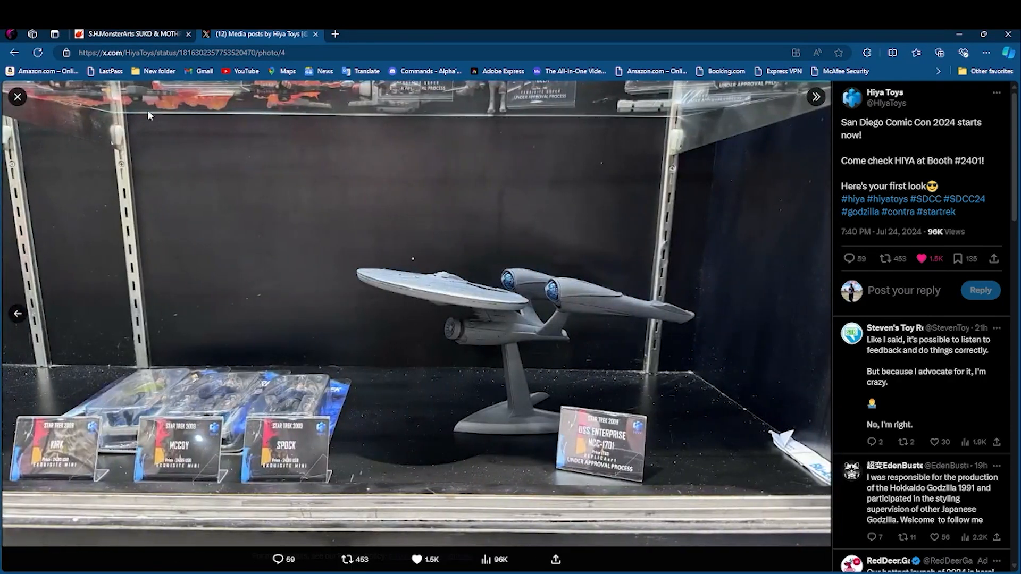
Close the viewer and reopen the booth post's Godzilla shelf photo via the Replies tab
{"action": "left_click", "coordinate": [17, 96]}
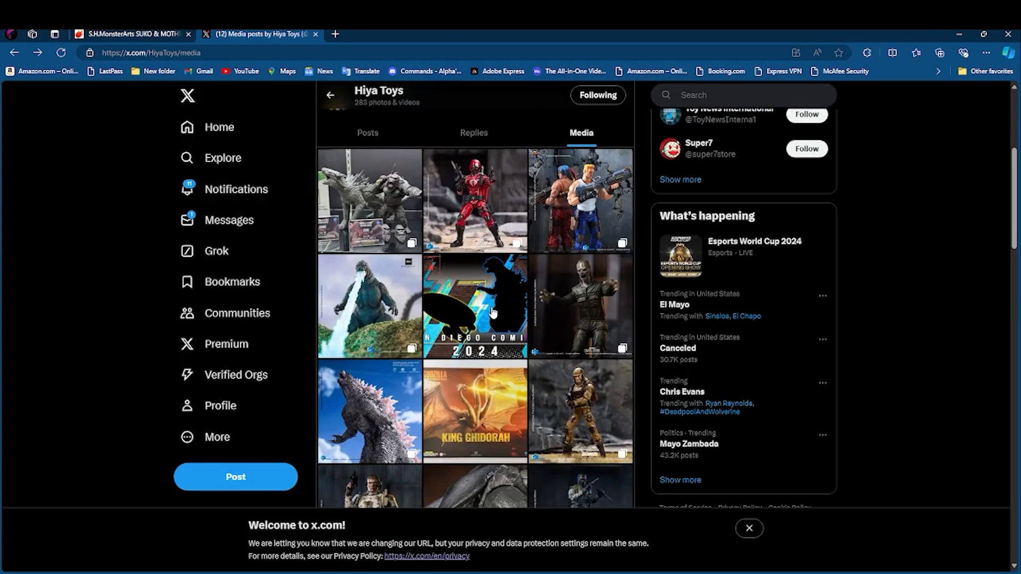
{"action": "scroll", "scroll_direction": "up", "scroll_amount": 3}
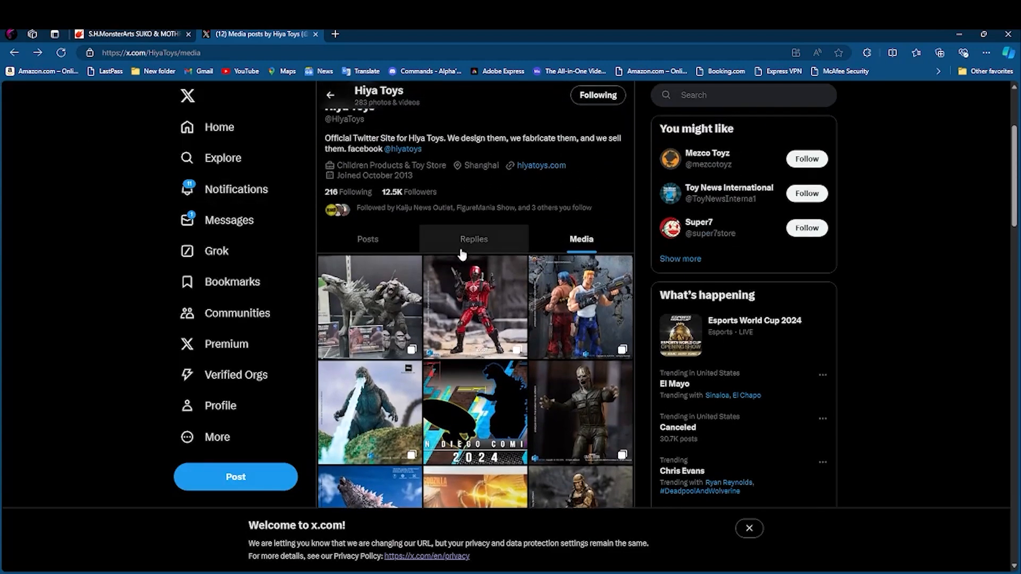
{"action": "left_click", "coordinate": [473, 238]}
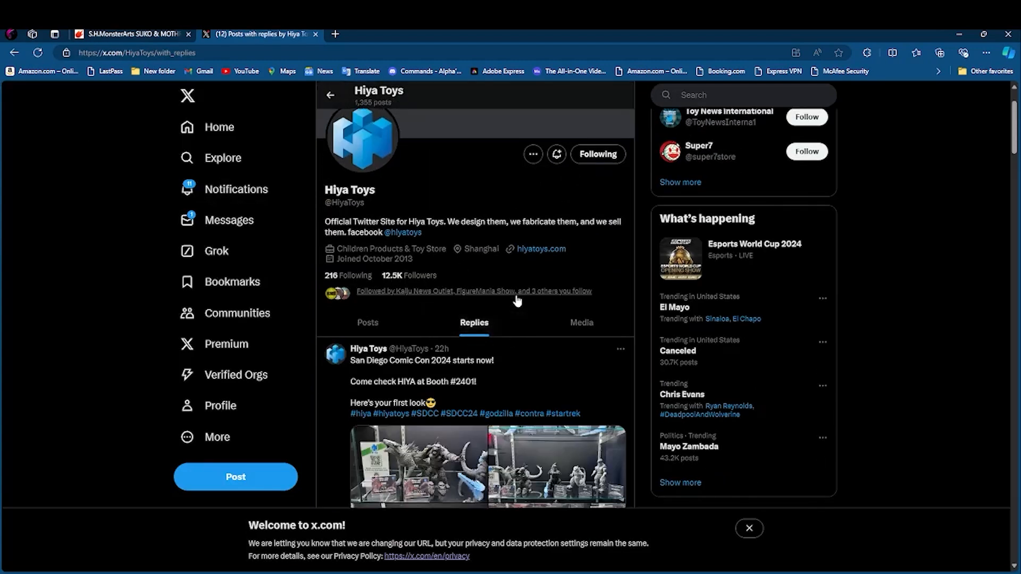
{"action": "scroll", "scroll_direction": "down", "scroll_amount": 3}
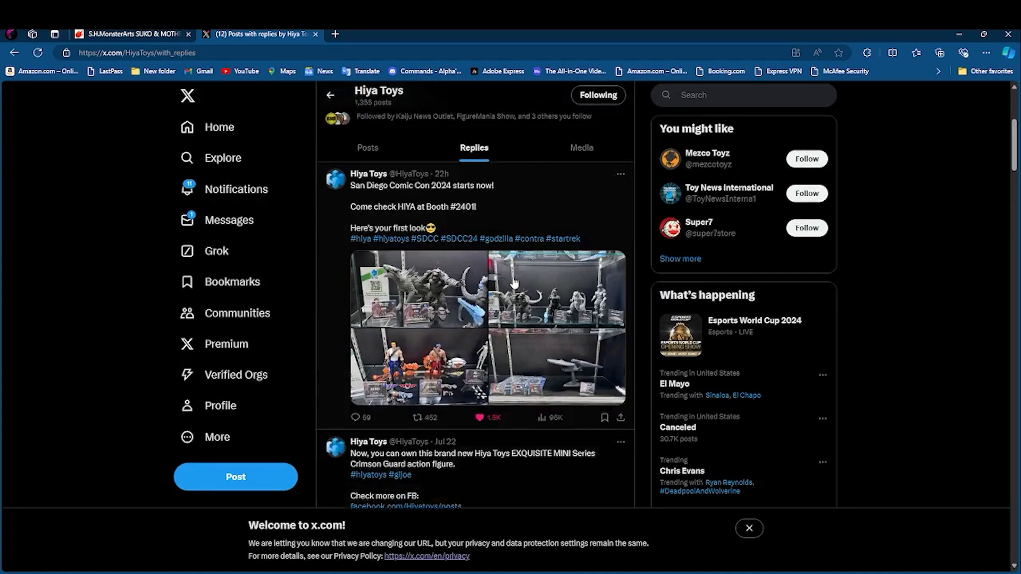
{"action": "left_click", "coordinate": [553, 293]}
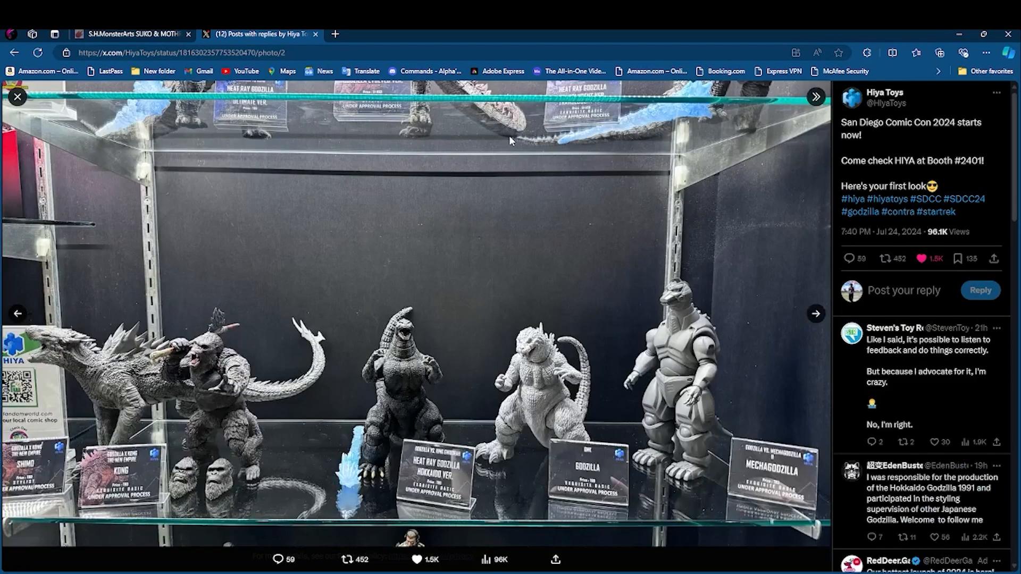
{"action": "mouse_move", "coordinate": [478, 119]}
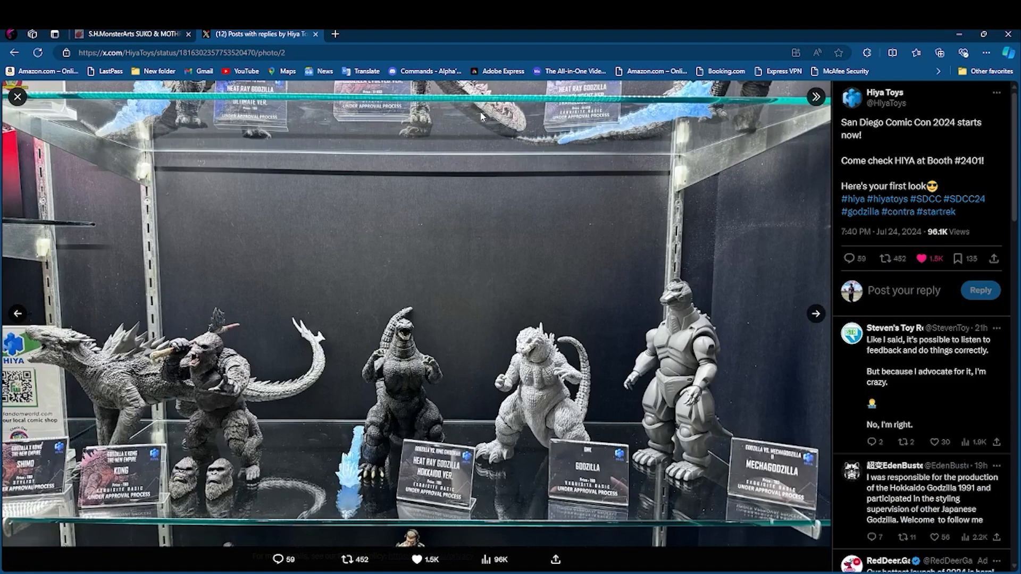
{"action": "mouse_move", "coordinate": [530, 116]}
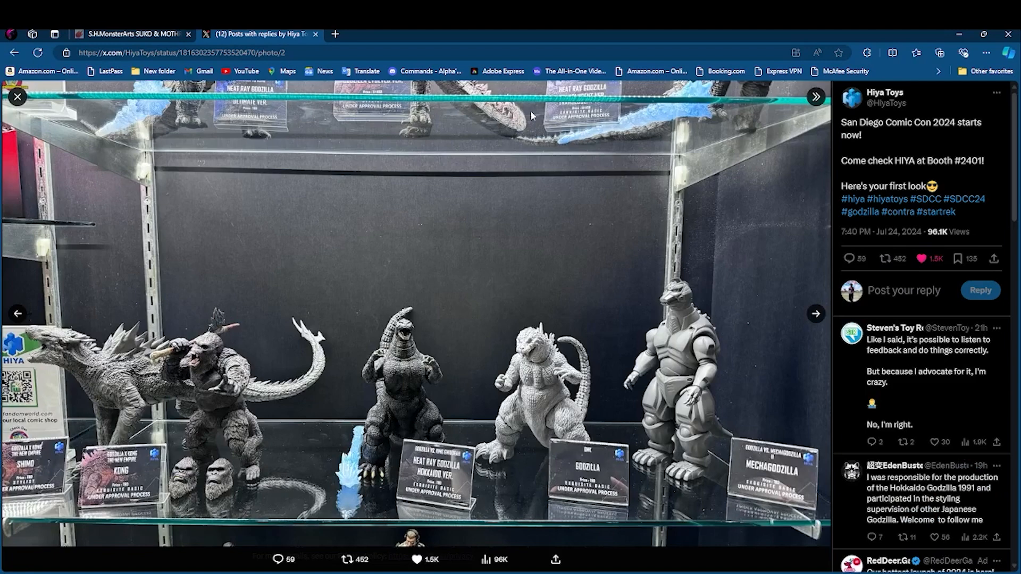
{"action": "mouse_move", "coordinate": [509, 131]}
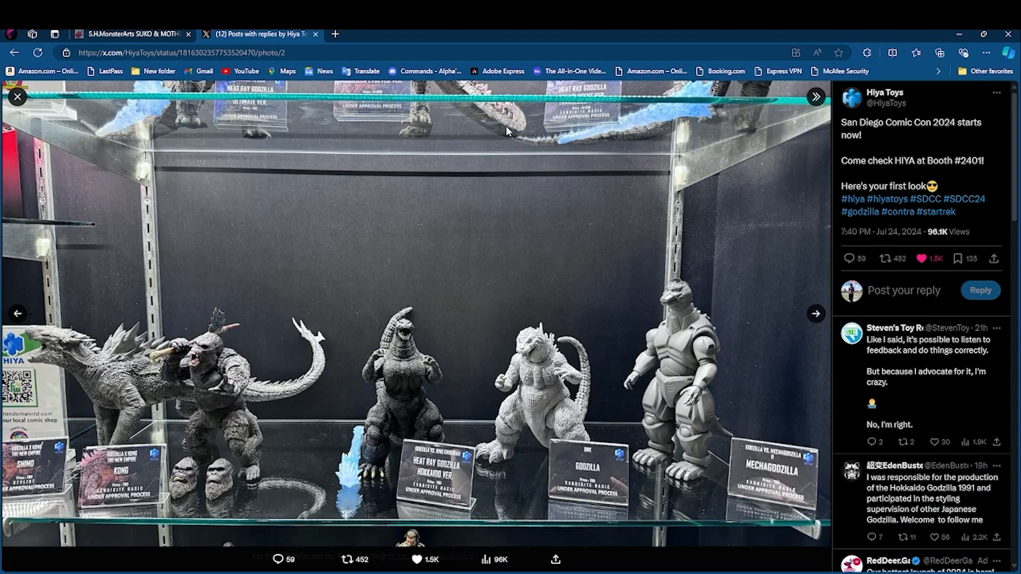
{"action": "mouse_move", "coordinate": [507, 130]}
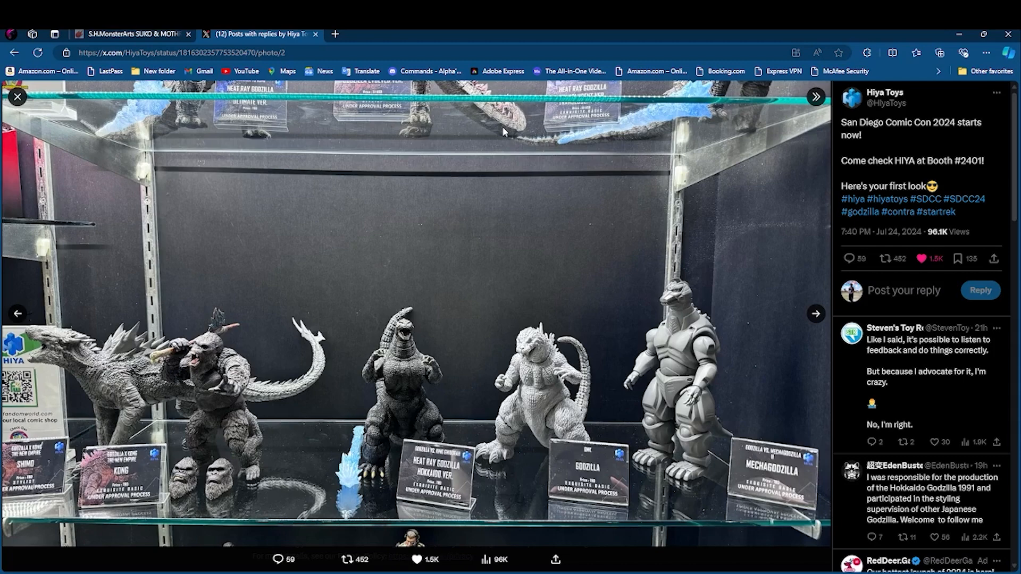
{"action": "mouse_move", "coordinate": [496, 137]}
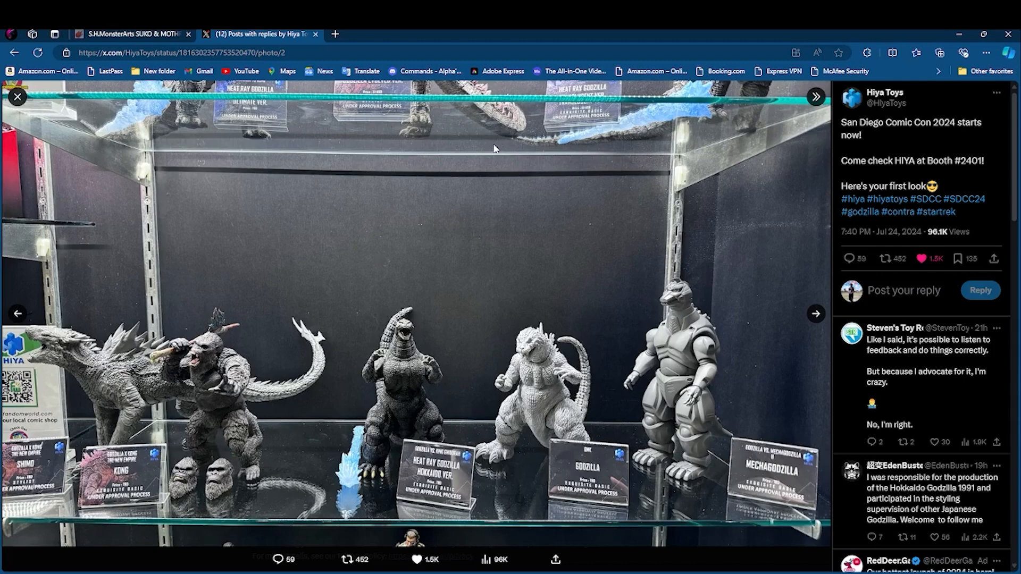
{"action": "mouse_move", "coordinate": [449, 115]}
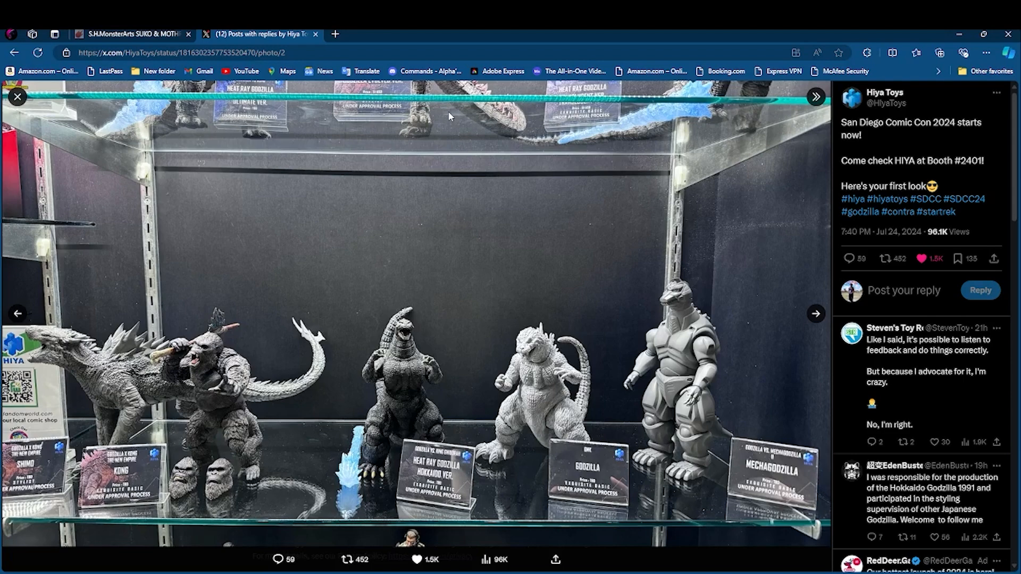
{"action": "mouse_move", "coordinate": [228, 104]}
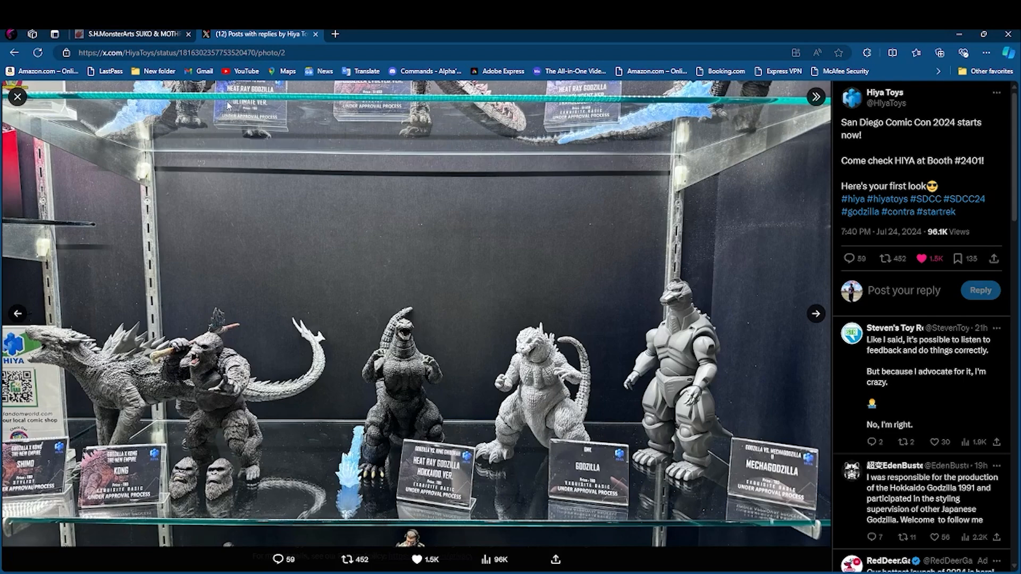
{"action": "mouse_move", "coordinate": [194, 135]}
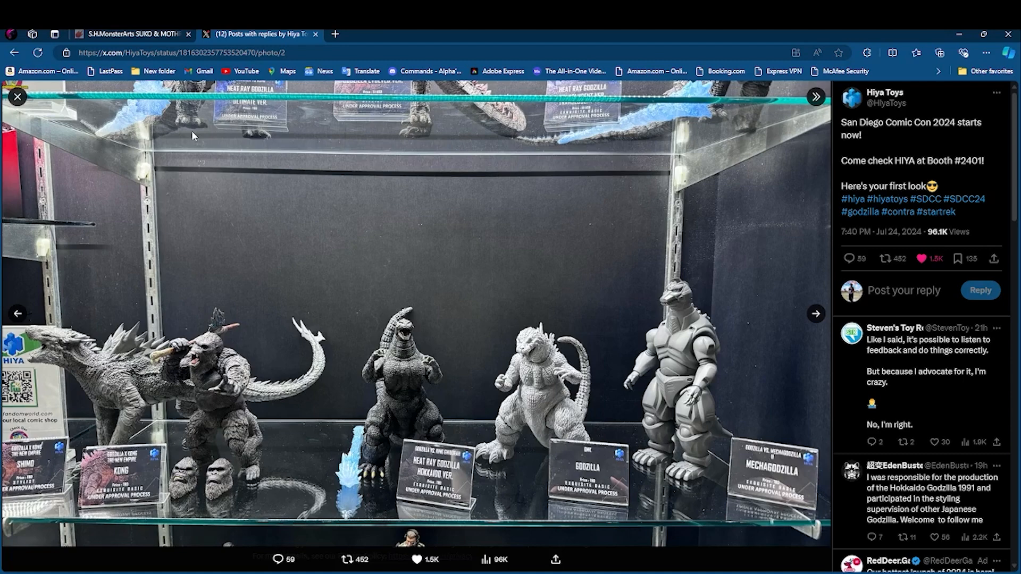
{"action": "mouse_move", "coordinate": [294, 140]}
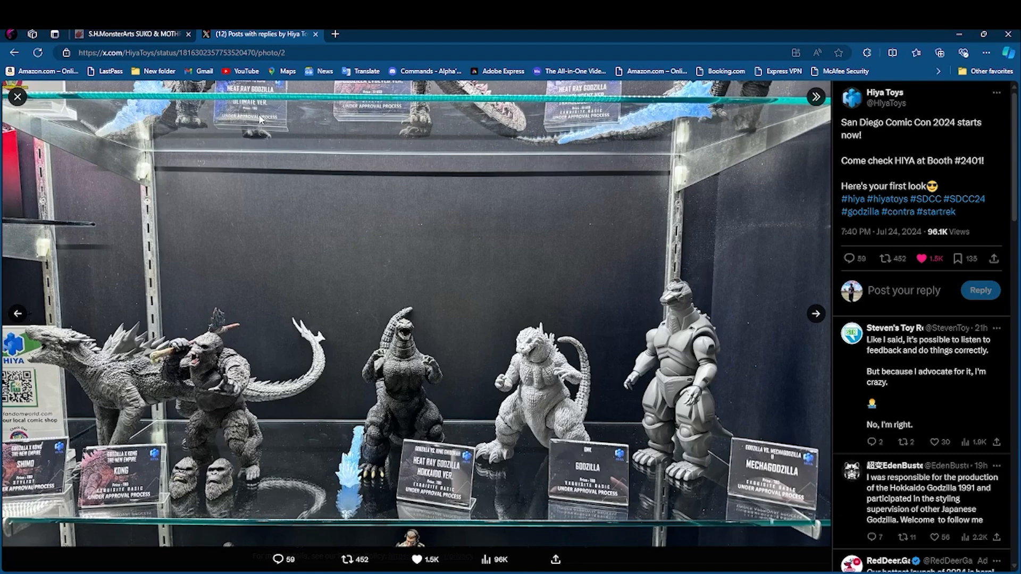
{"action": "mouse_move", "coordinate": [243, 136]}
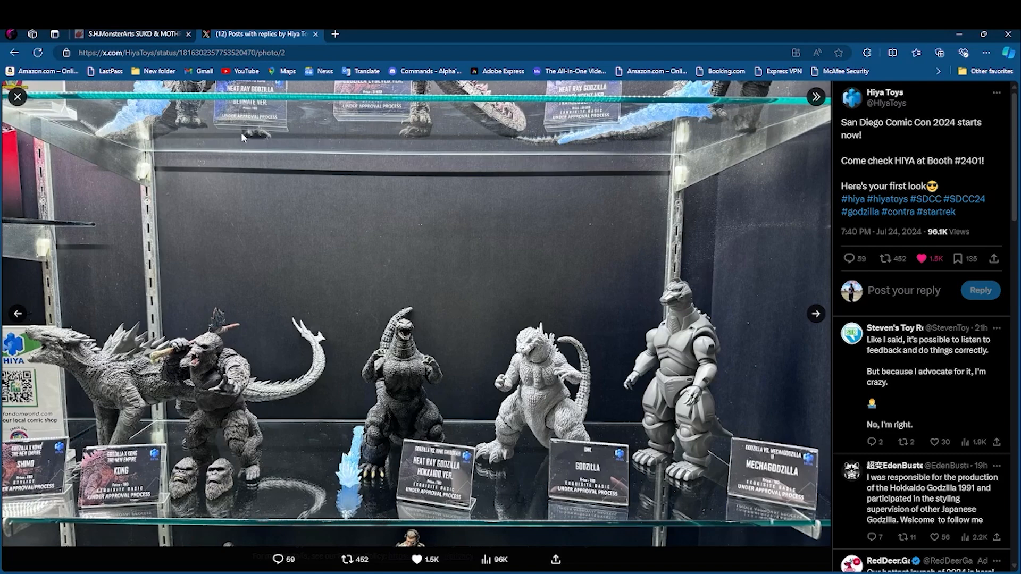
{"action": "mouse_move", "coordinate": [464, 114]}
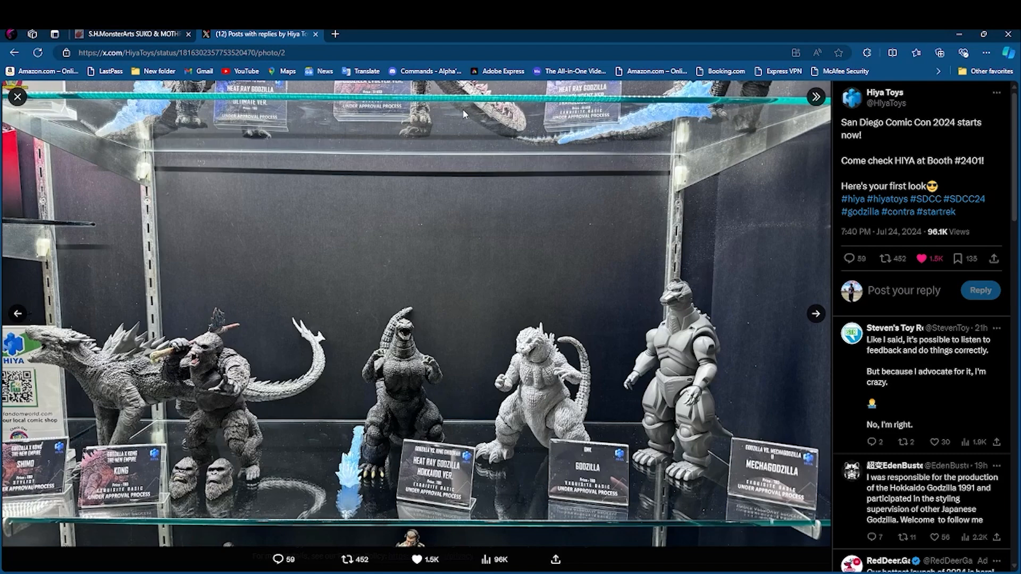
{"action": "mouse_move", "coordinate": [597, 109]}
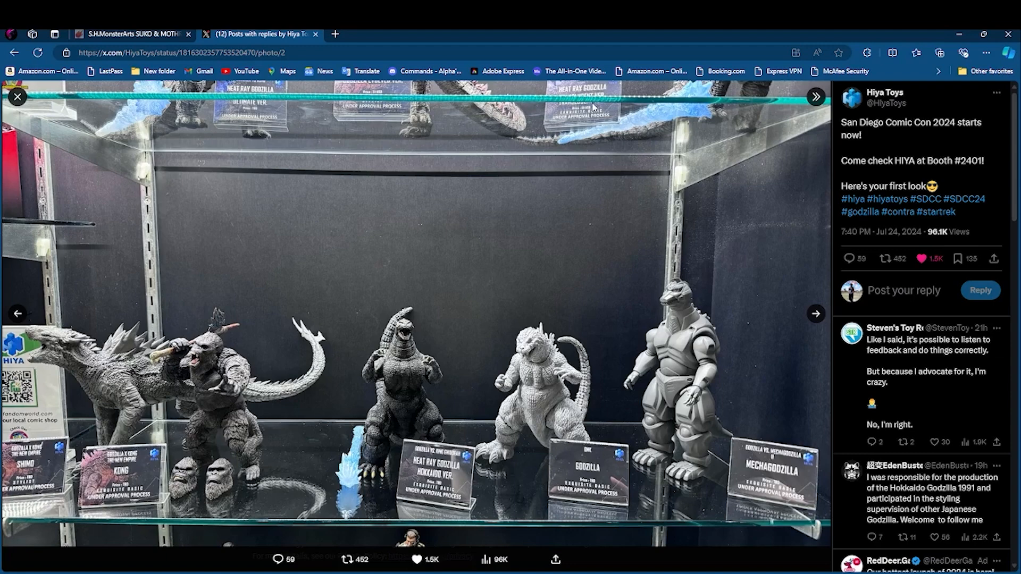
{"action": "mouse_move", "coordinate": [748, 136]}
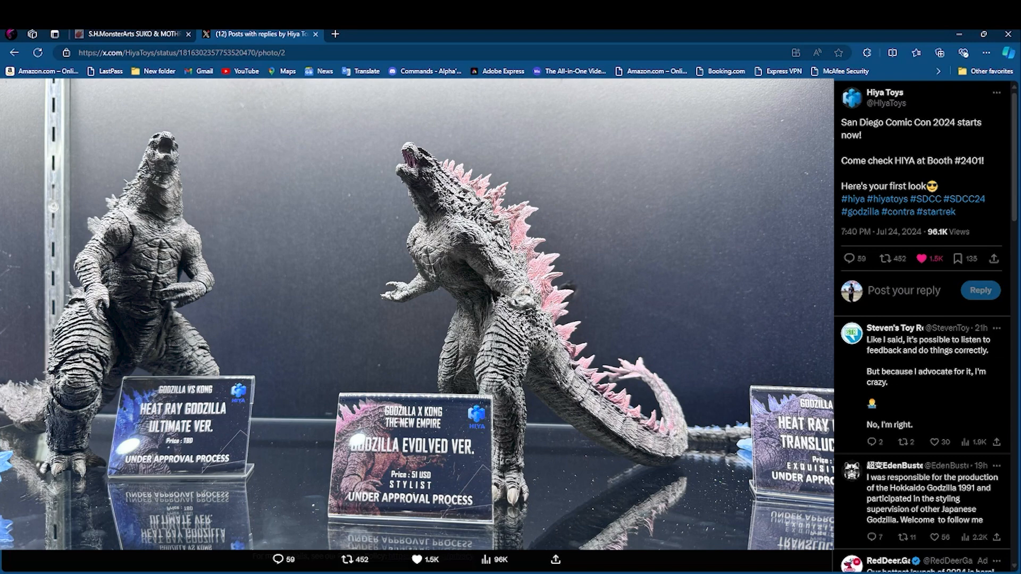
Move the booth post to the wide shelf photo of Shimo, Kong and Mechagodzilla
{"action": "left_click", "coordinate": [815, 313]}
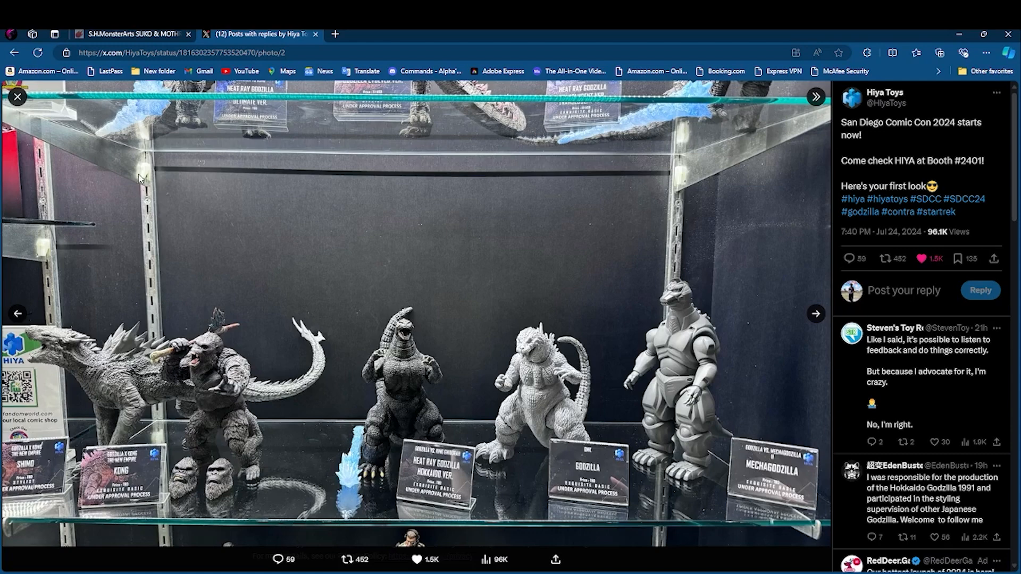
{"action": "mouse_move", "coordinate": [17, 97]}
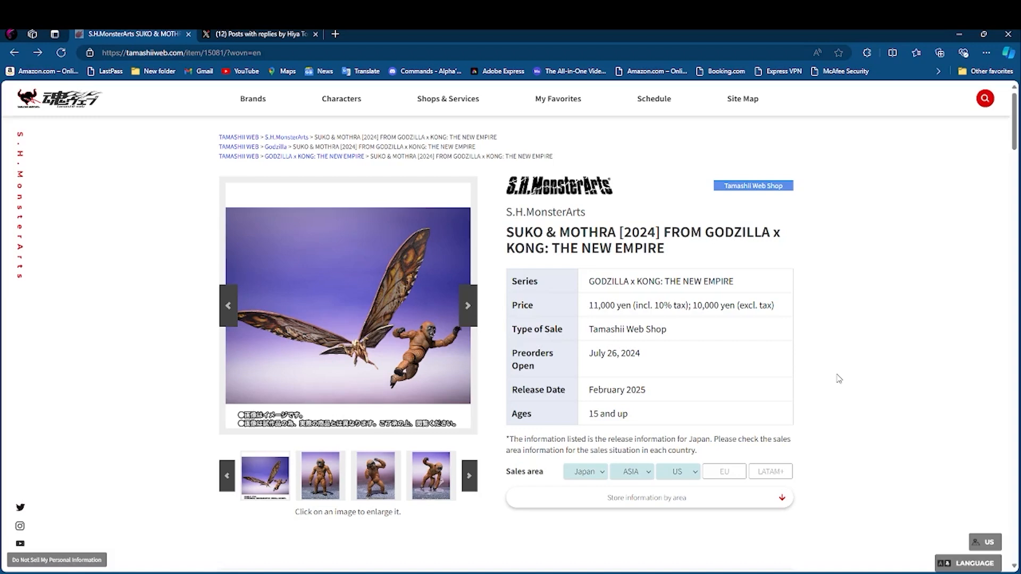
{"action": "mouse_move", "coordinate": [888, 365]}
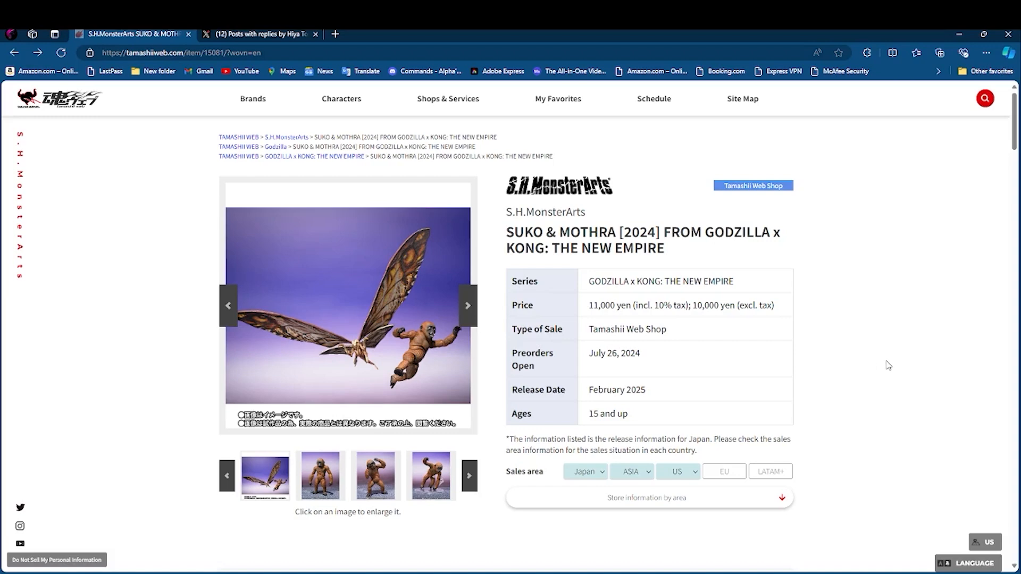